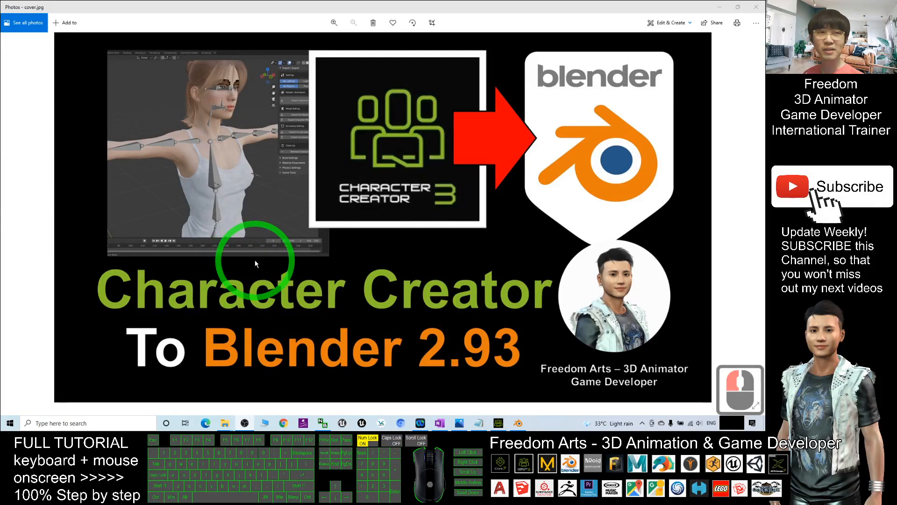
mouse_move(337, 191)
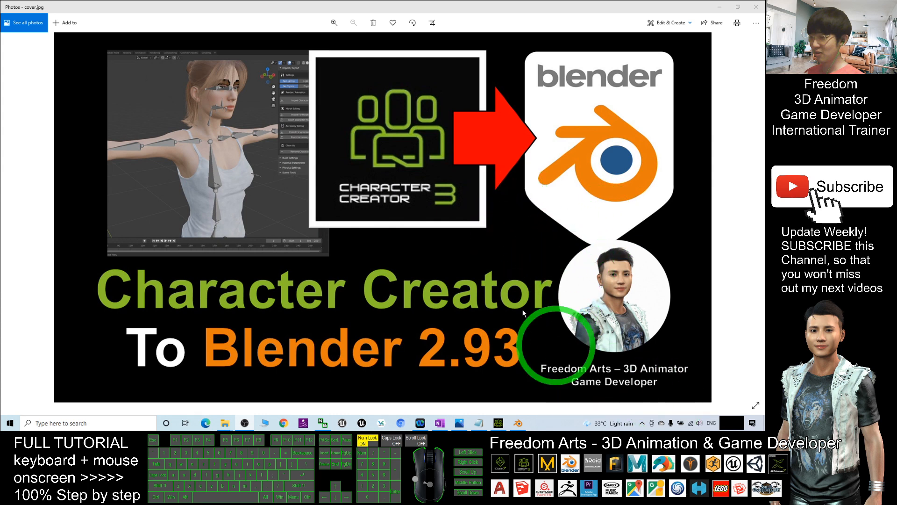
mouse_move(599, 156)
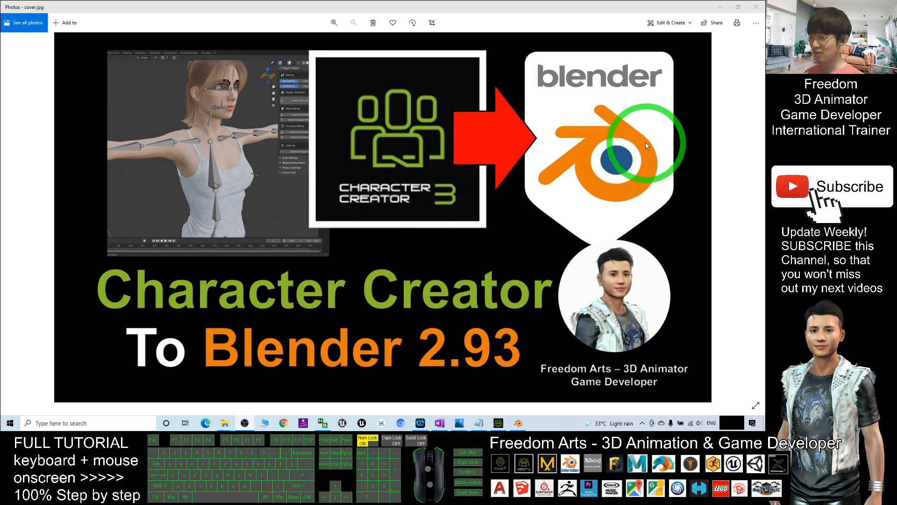
mouse_move(540, 276)
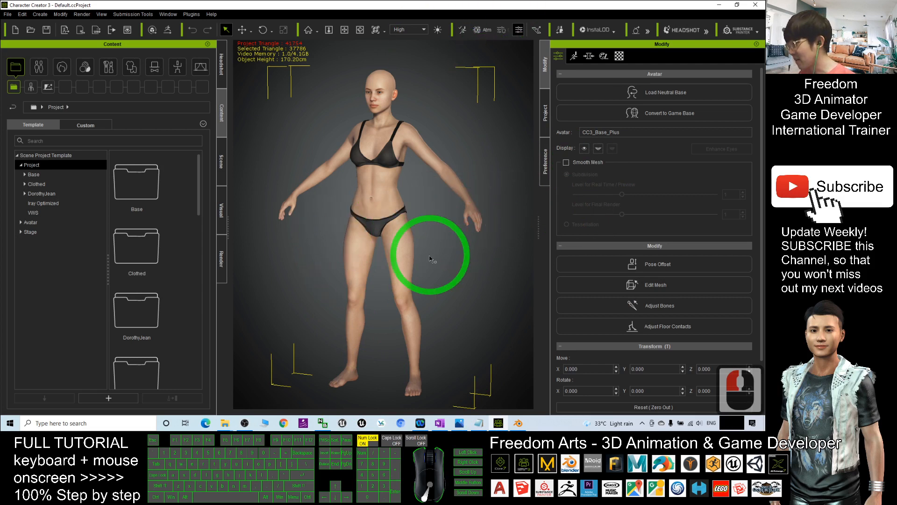
mouse_move(524, 208)
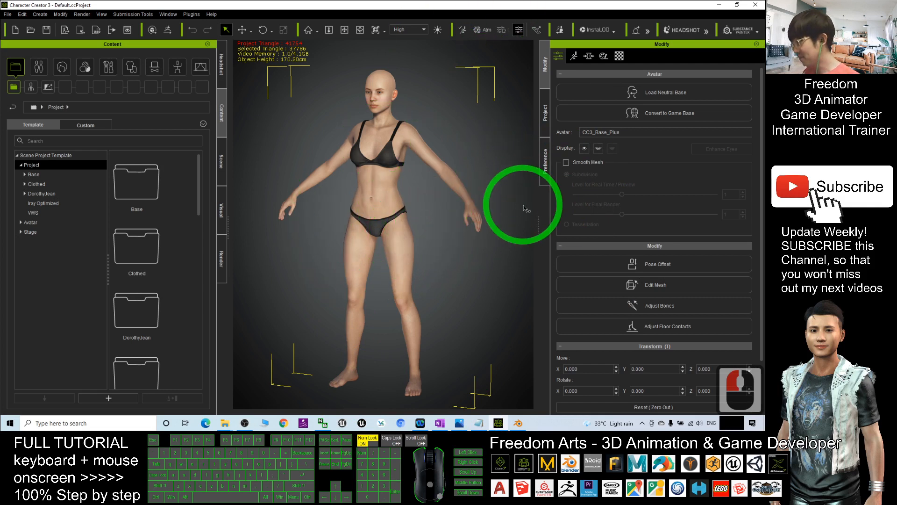
- Apply the Chic bun medium hairstyle from the Hair library to the avatar
scroll(up, 3)
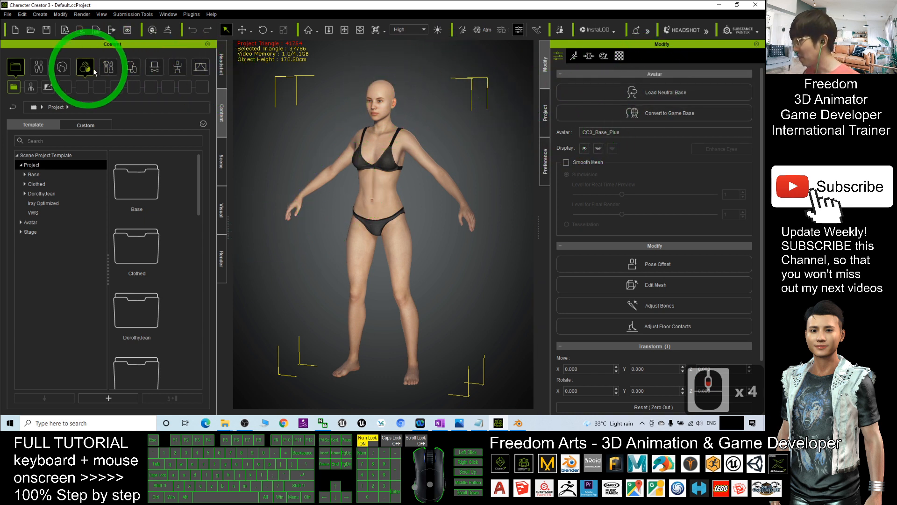
click(61, 67)
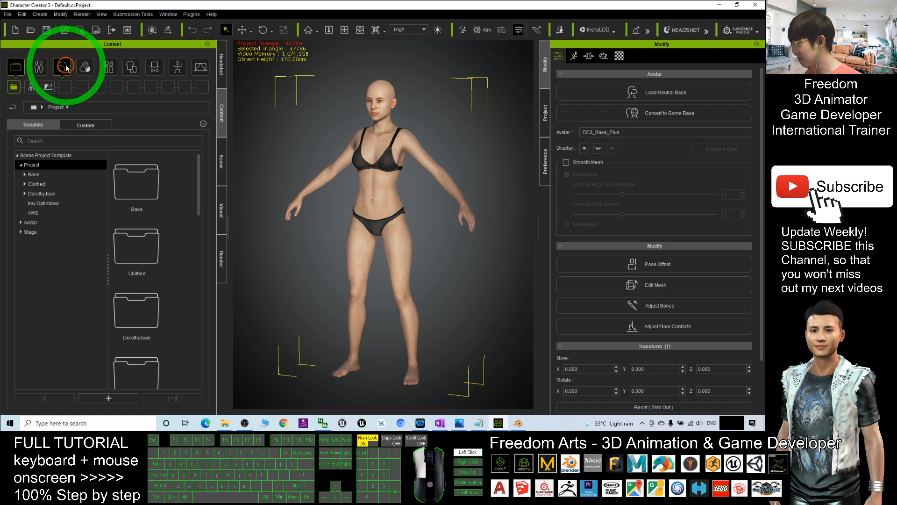
double_click(61, 67)
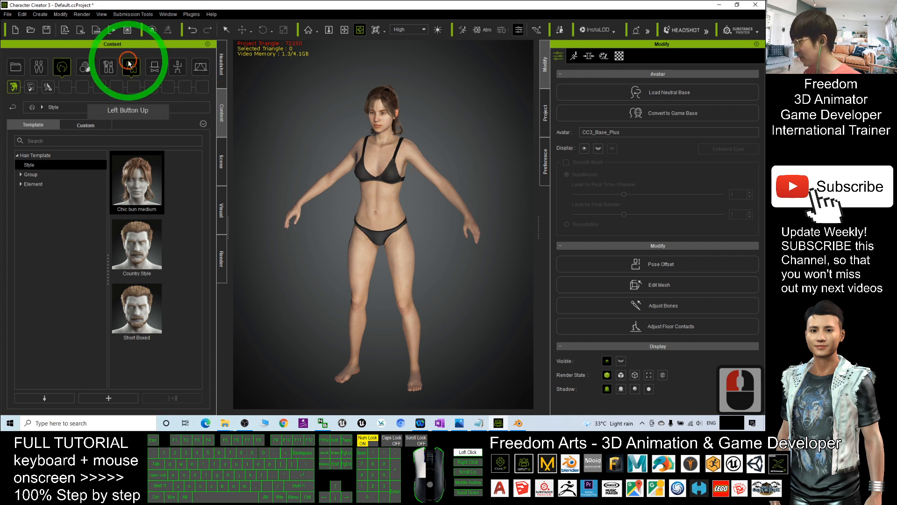
- Put the Spaghetti-strap Top from the Cloth shirt templates on the avatar
click(130, 67)
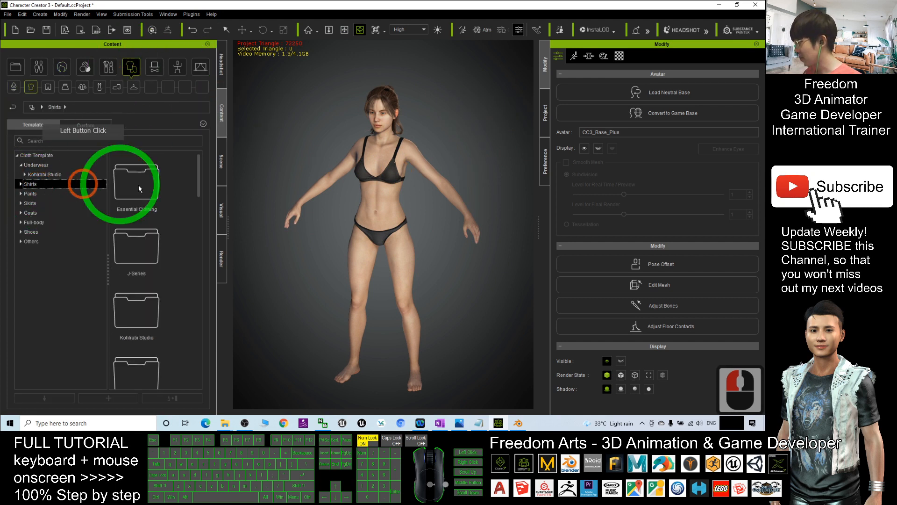
click(21, 184)
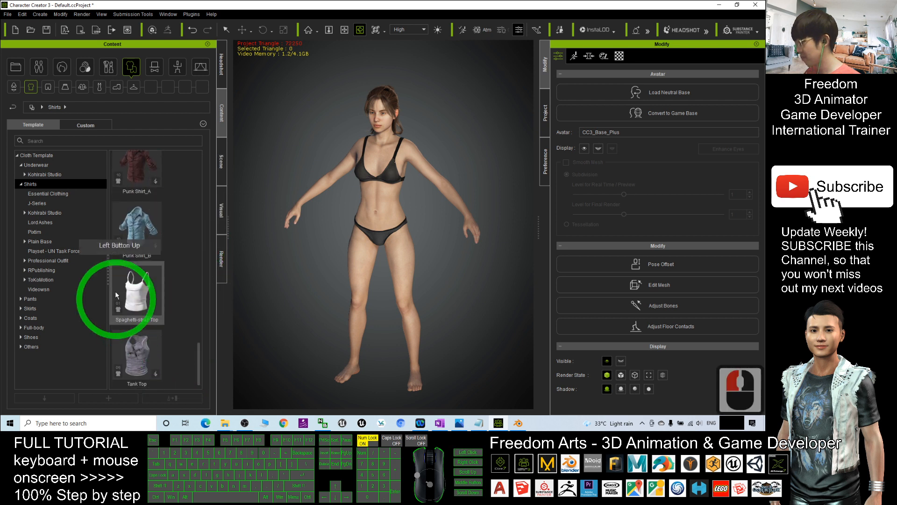
double_click(137, 291)
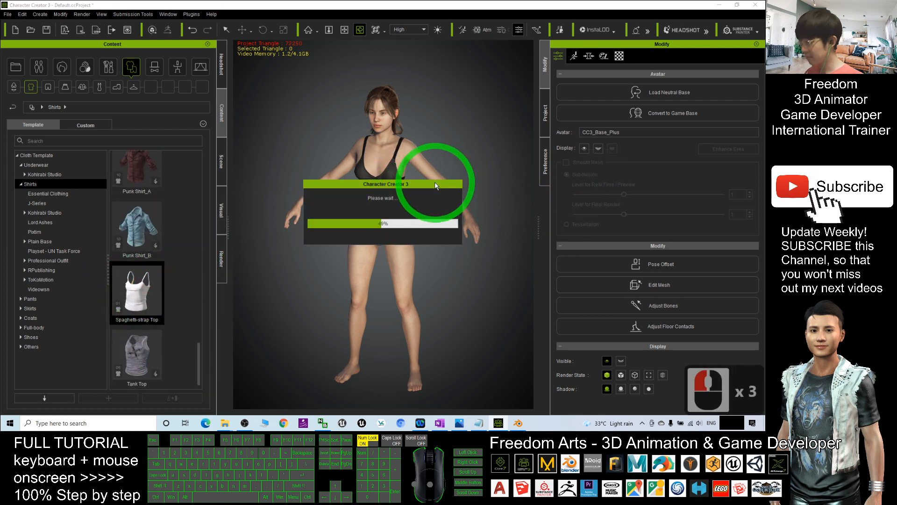
double_click(137, 289)
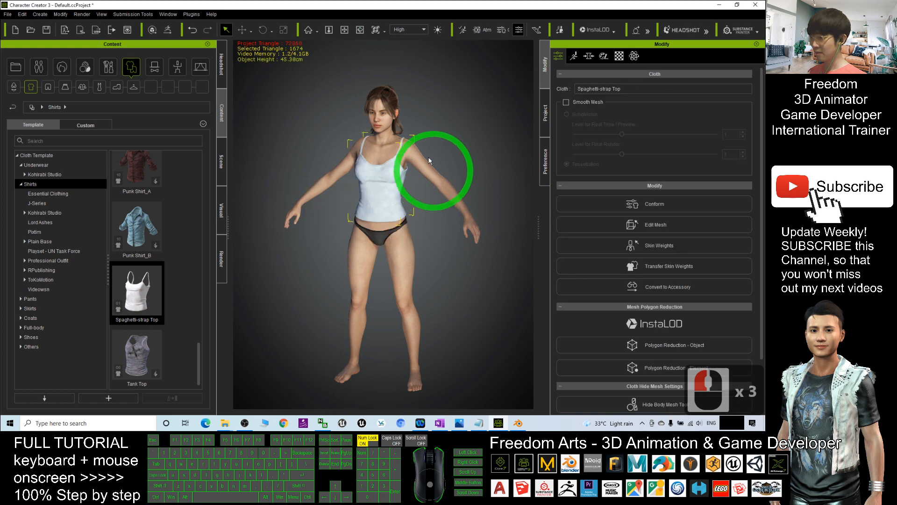
- Add the Low-rise Denim Shorts and High-heels_D shoes to the avatar
click(436, 215)
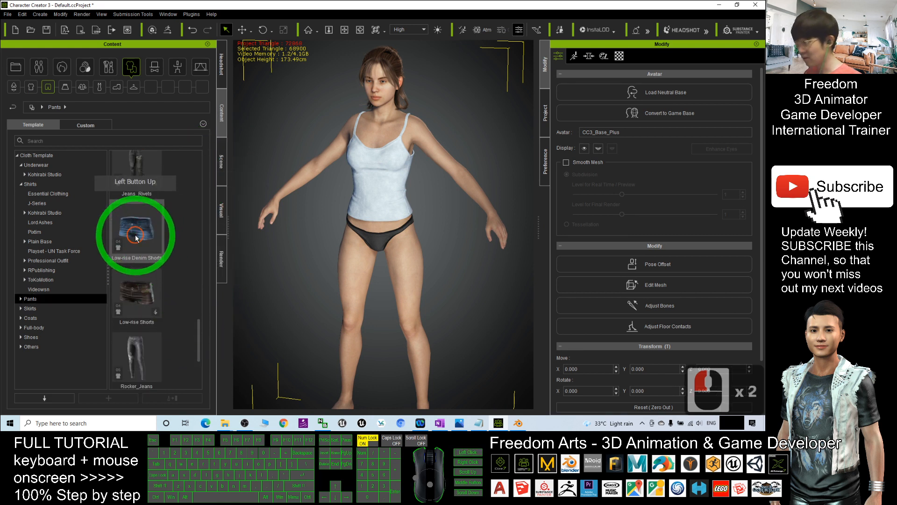
double_click(136, 230)
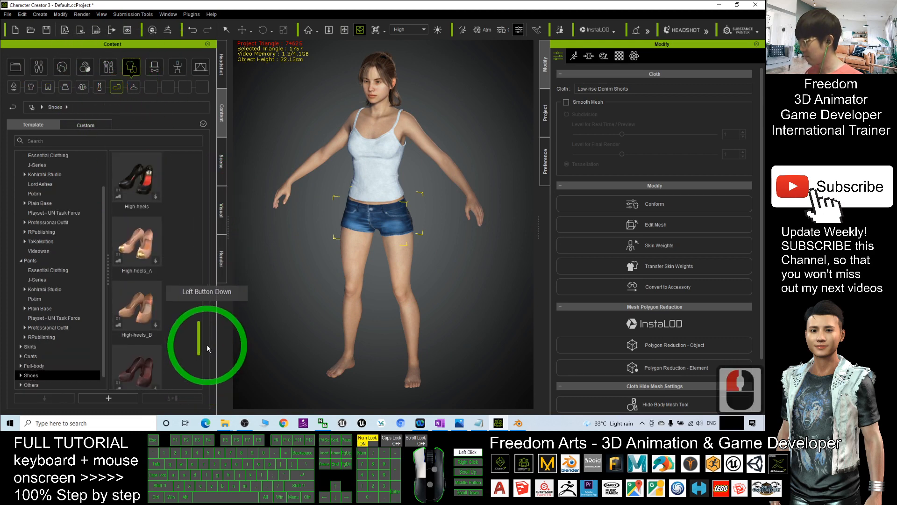
scroll(down, 3)
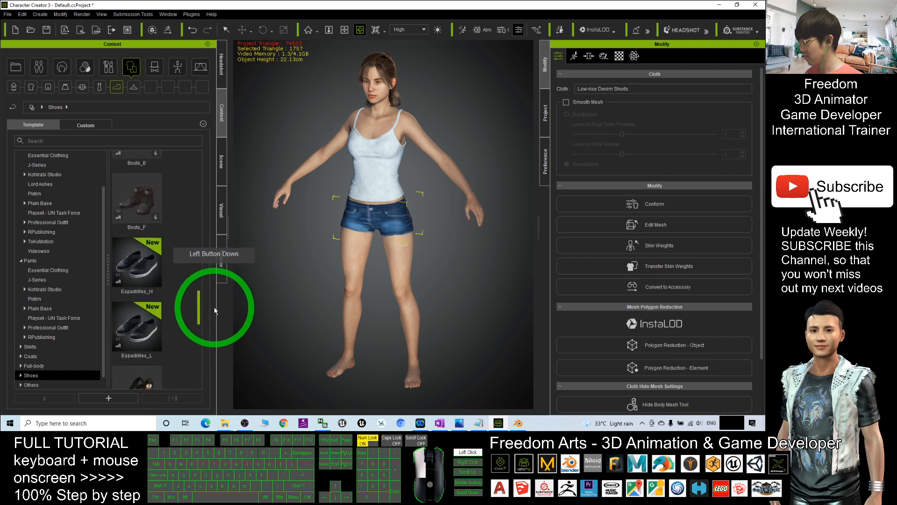
scroll(down, 3)
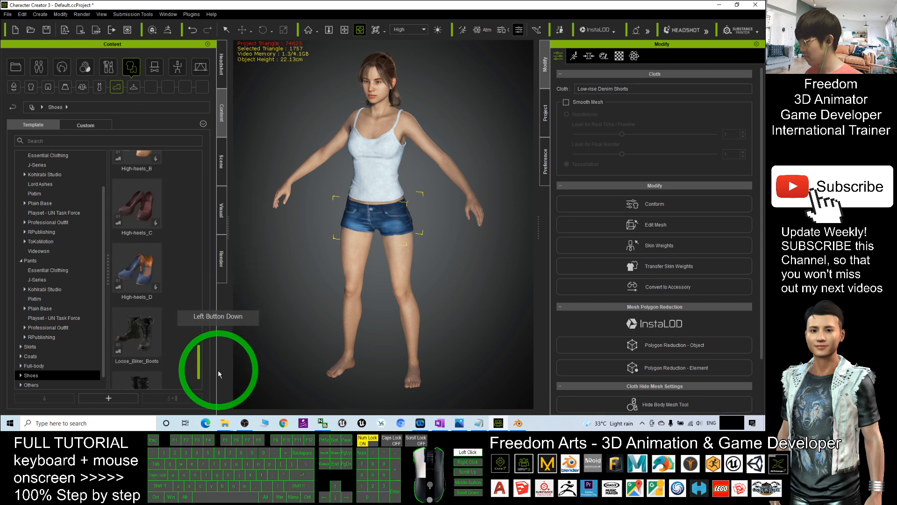
double_click(136, 228)
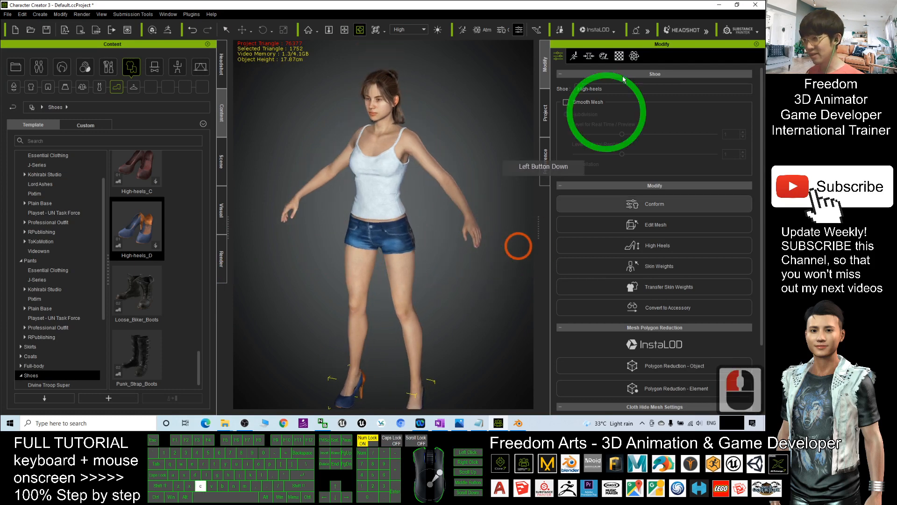
- Show the Morph tab's Actor > Body > Full Body sliders
click(589, 56)
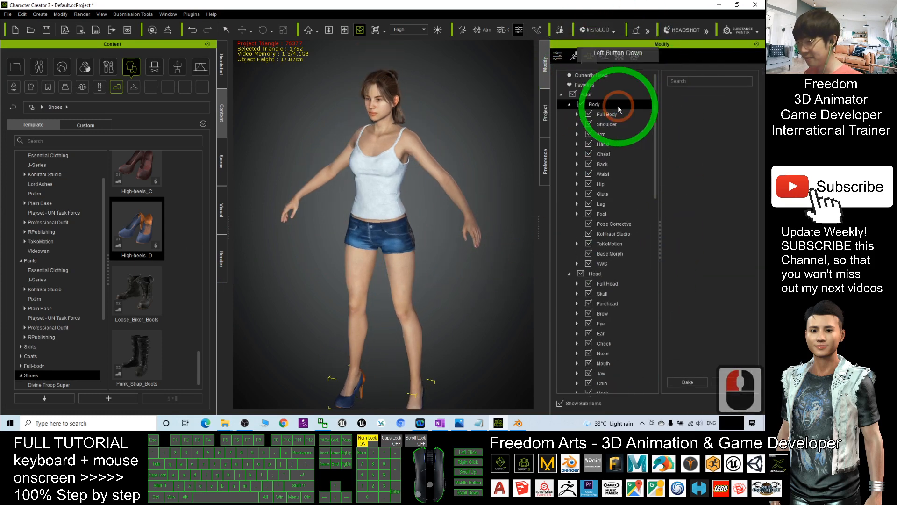
click(595, 114)
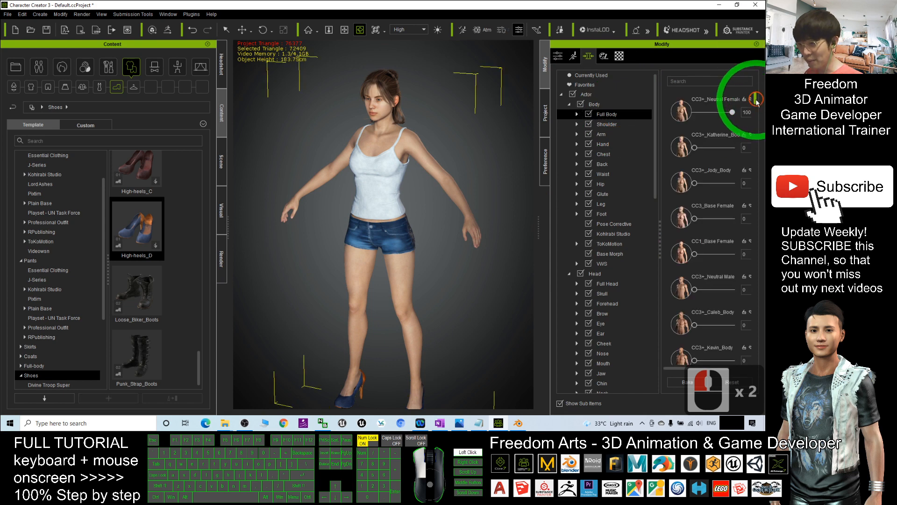
scroll(down, 3)
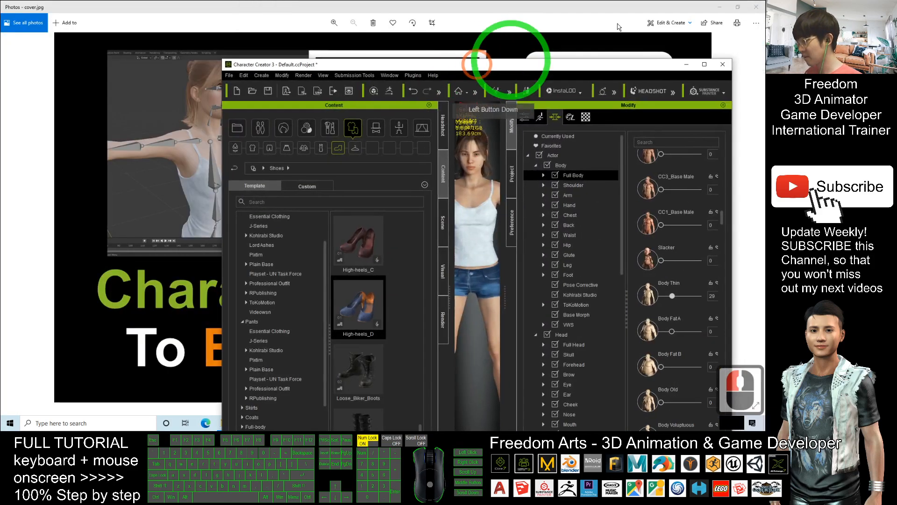
- Choose File > Export > FBX (Clothed Character) to reach the export settings
click(757, 7)
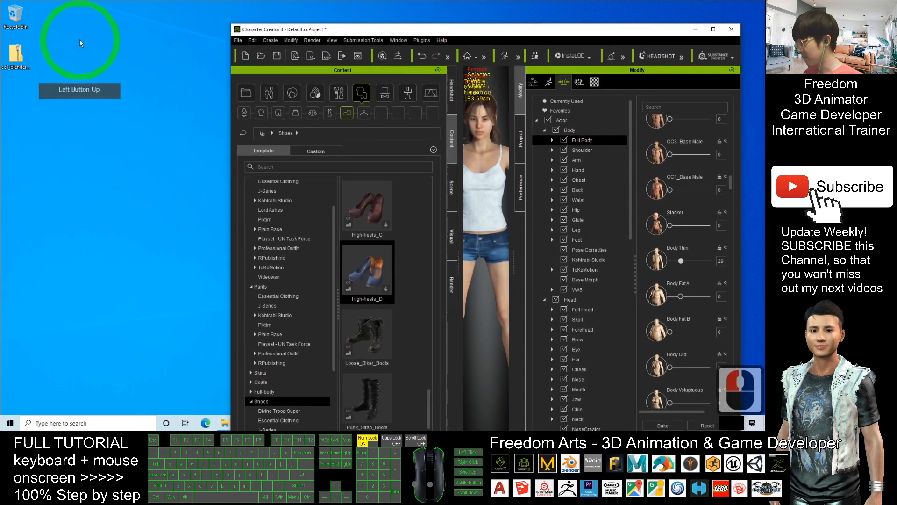
mouse_move(245, 45)
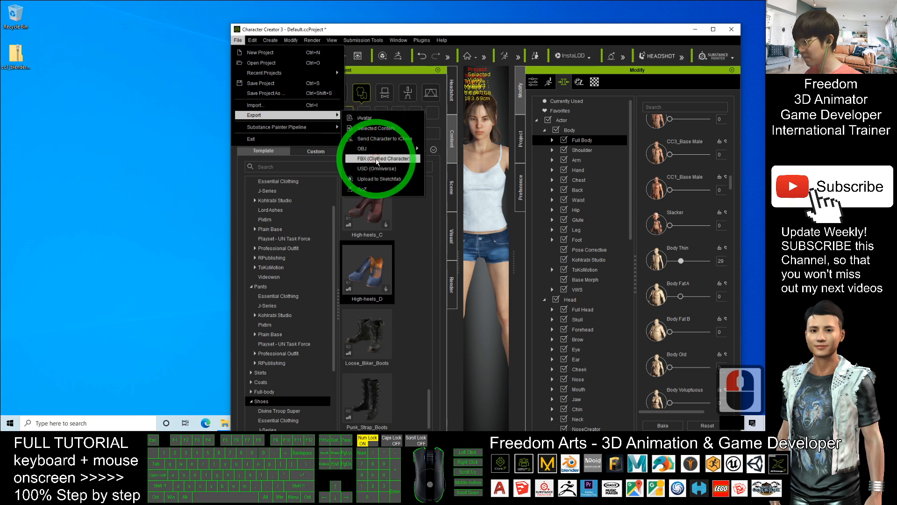
click(379, 158)
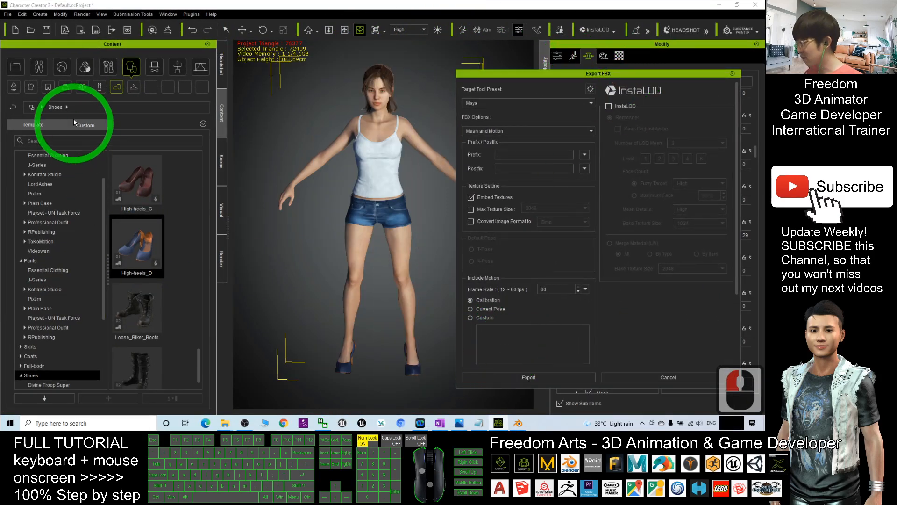
- Show the Motion templates and use Find File on the T Pose motion
click(176, 67)
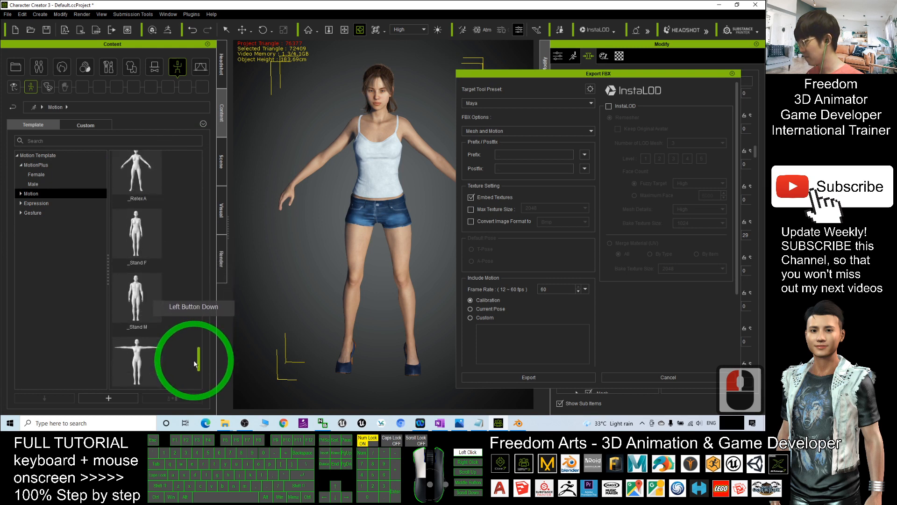
right_click(135, 295)
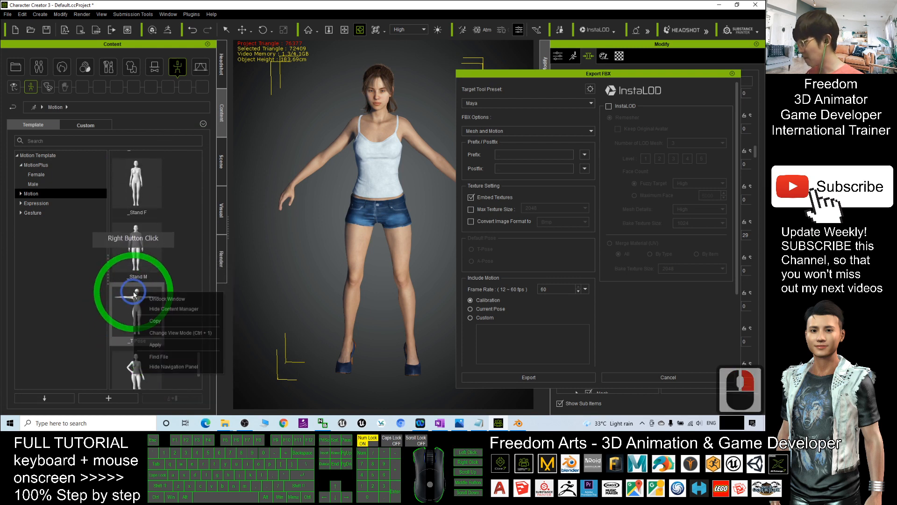
mouse_move(152, 358)
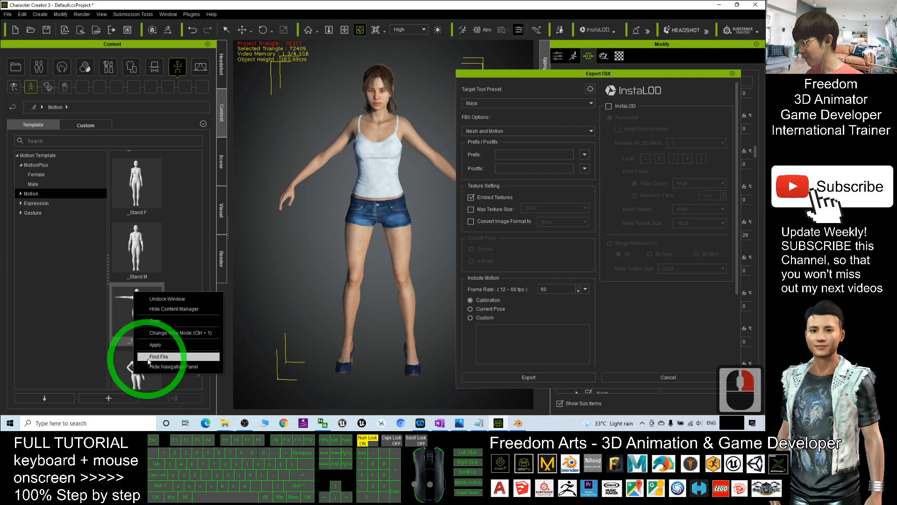
click(158, 356)
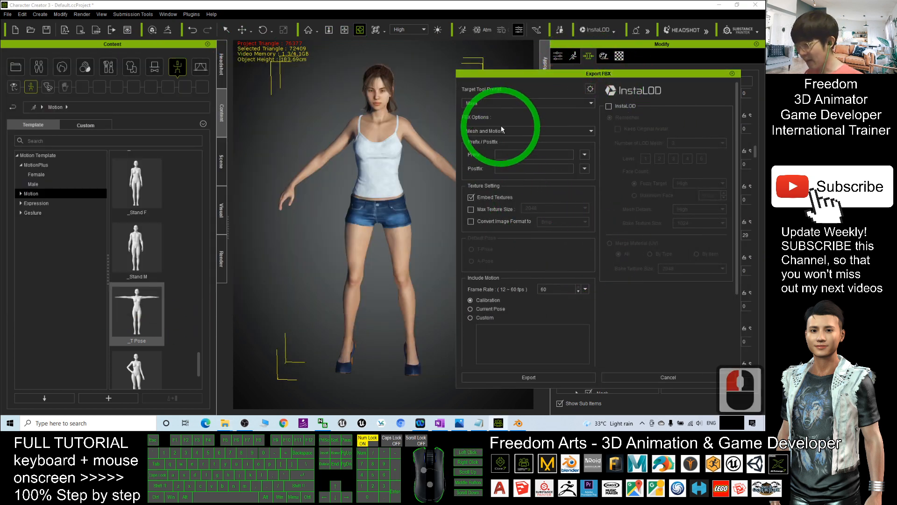
- Set the FBX export target preset to Blender and convert textures to Png
click(584, 103)
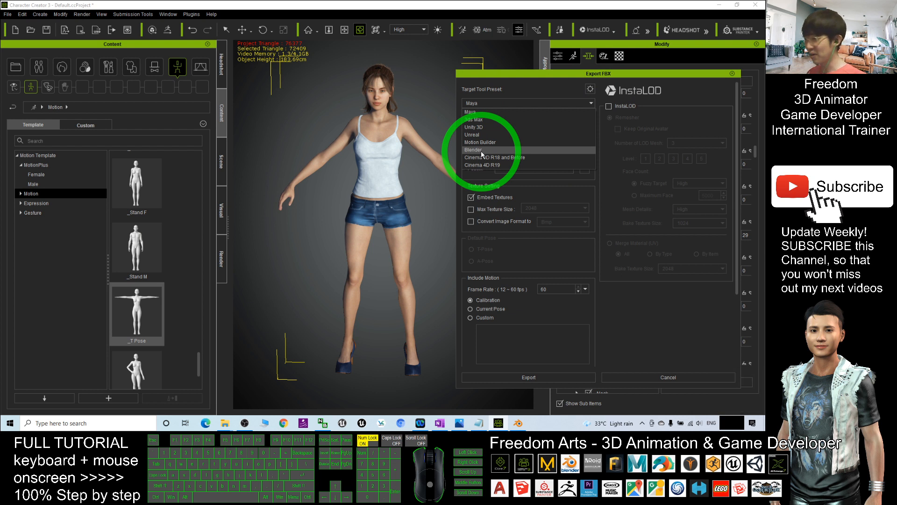
click(474, 149)
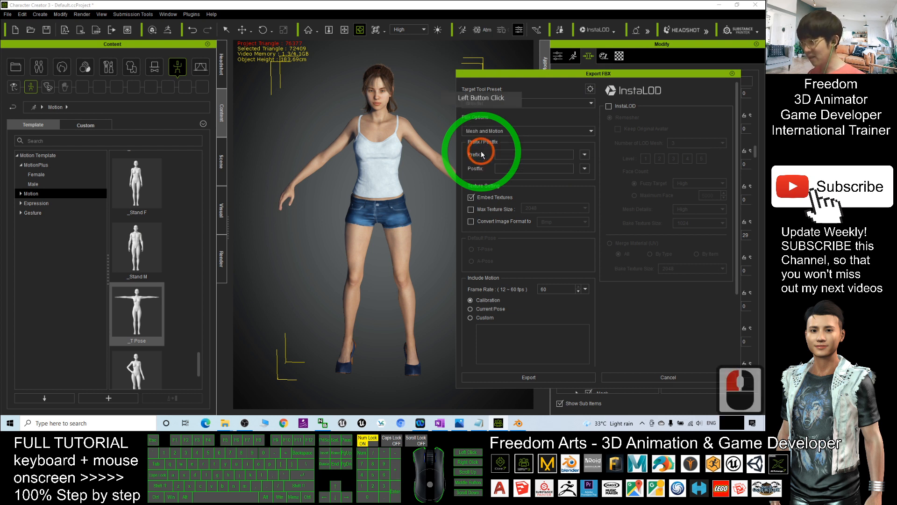
click(527, 104)
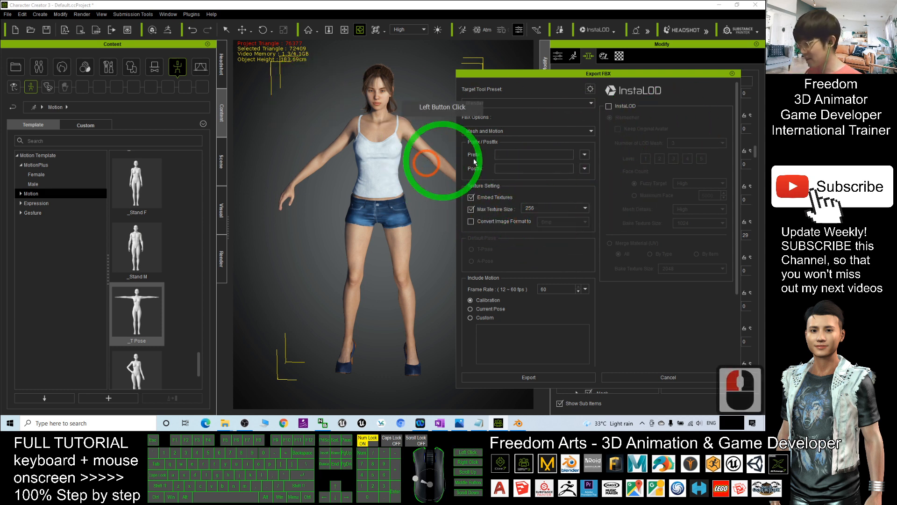
click(584, 222)
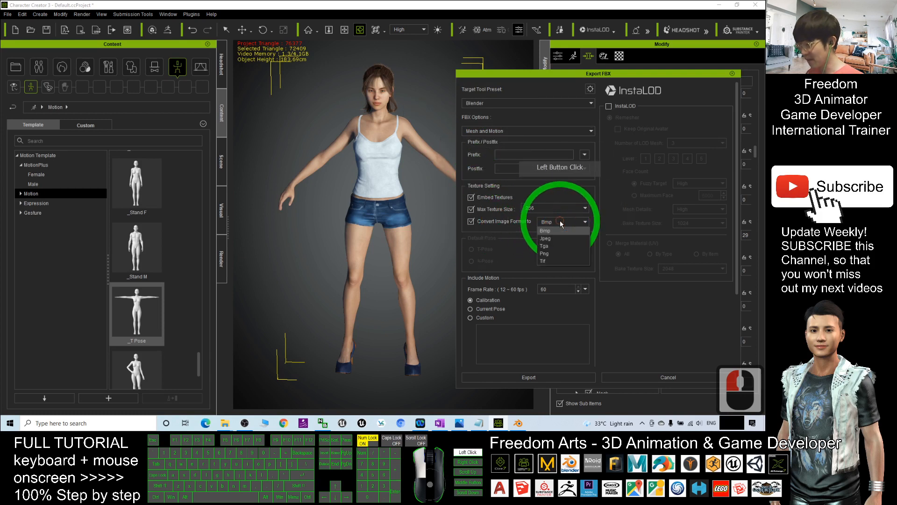
click(544, 253)
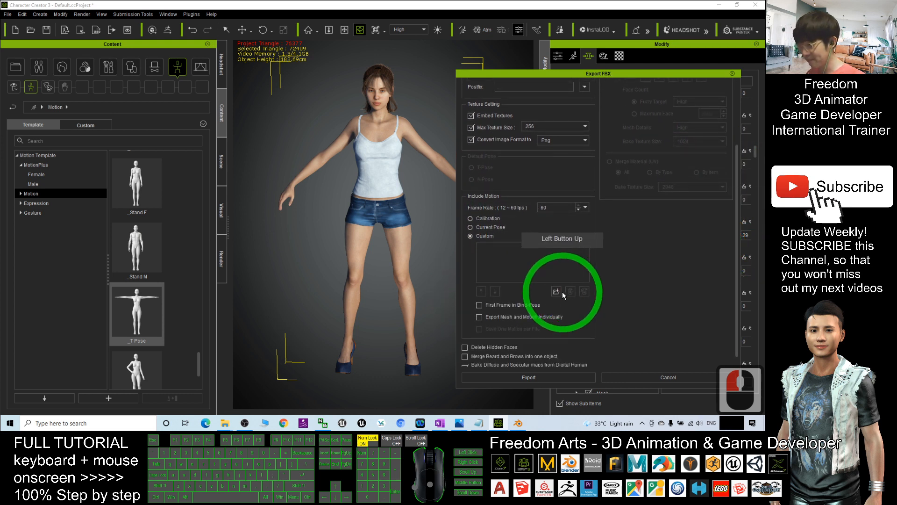
- Add _T Pose.rlMotion from the Motion template folder as a custom export motion
click(556, 292)
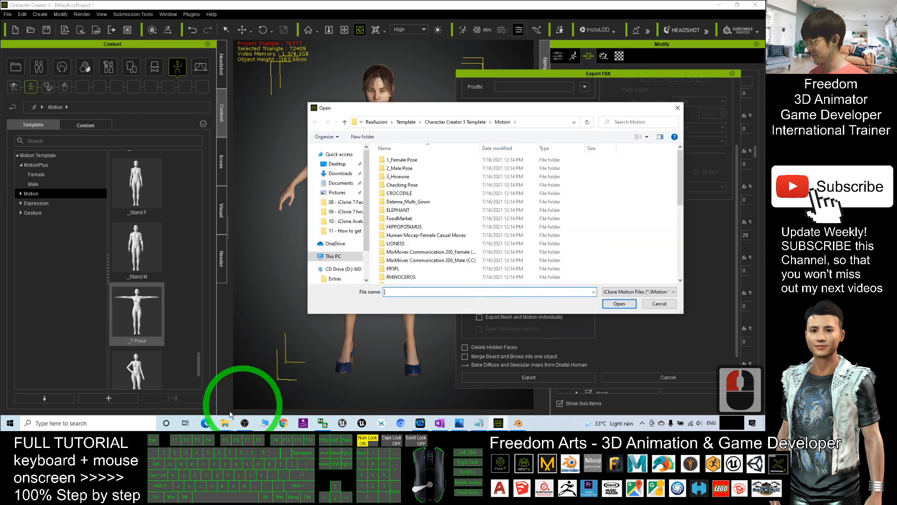
mouse_move(225, 423)
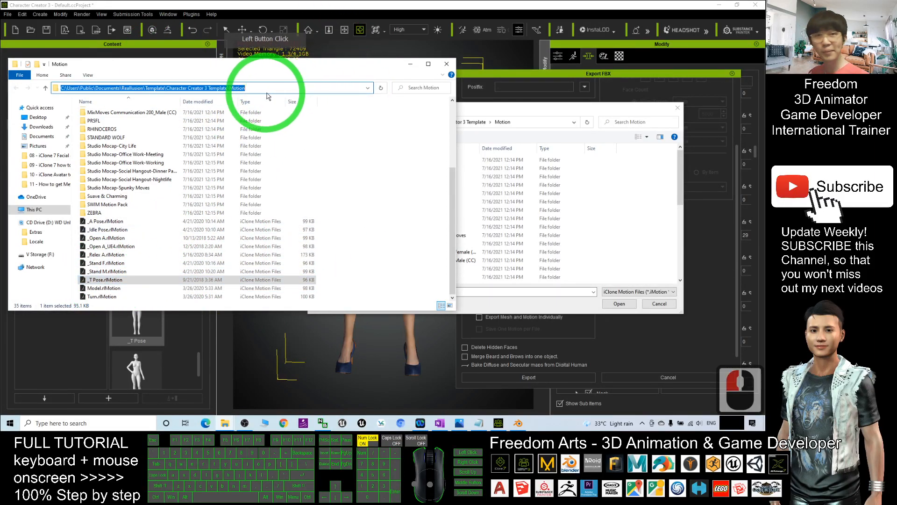
key(ctrl+c)
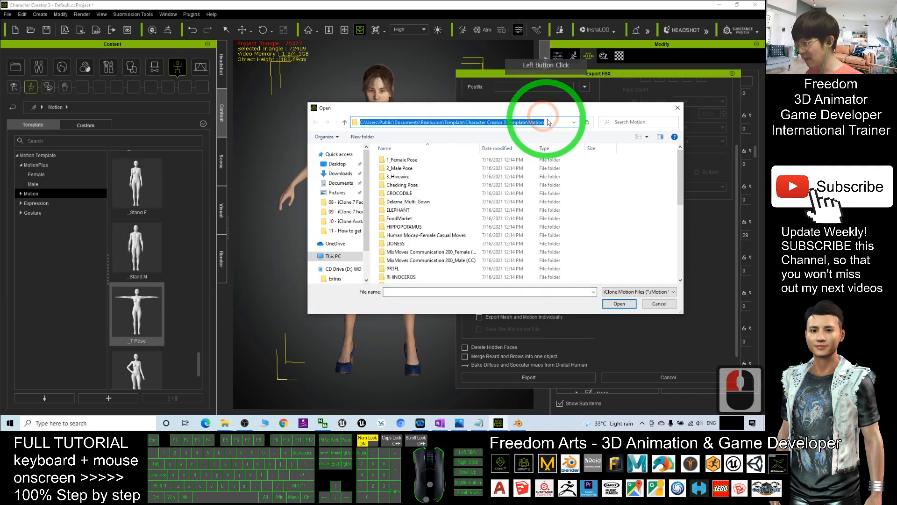
key(ctrl+v)
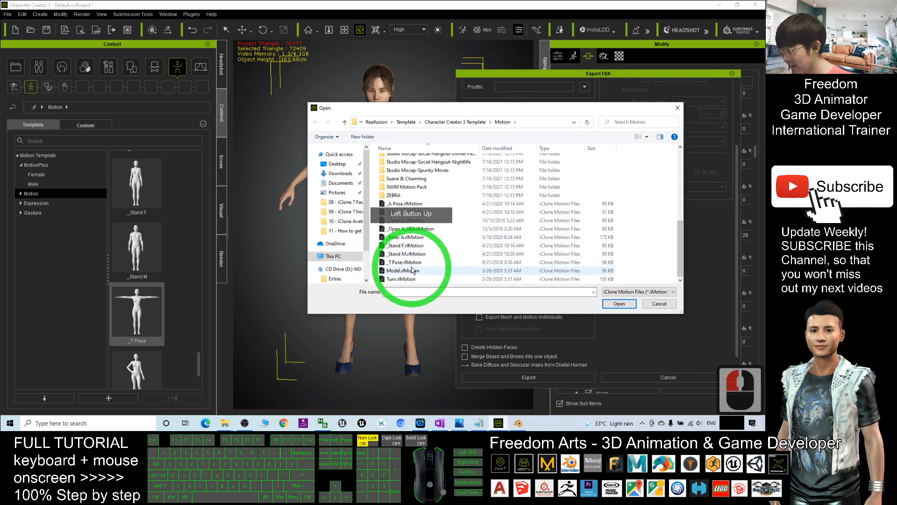
click(406, 262)
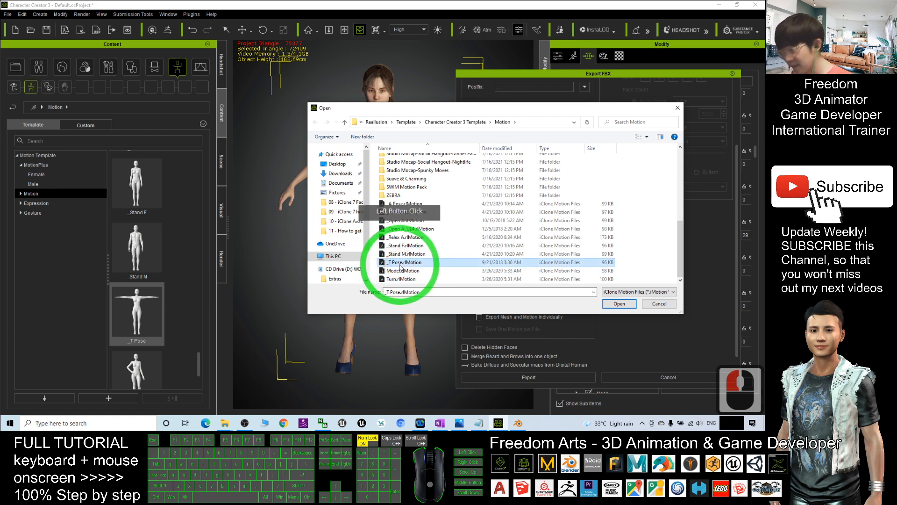
double_click(403, 262)
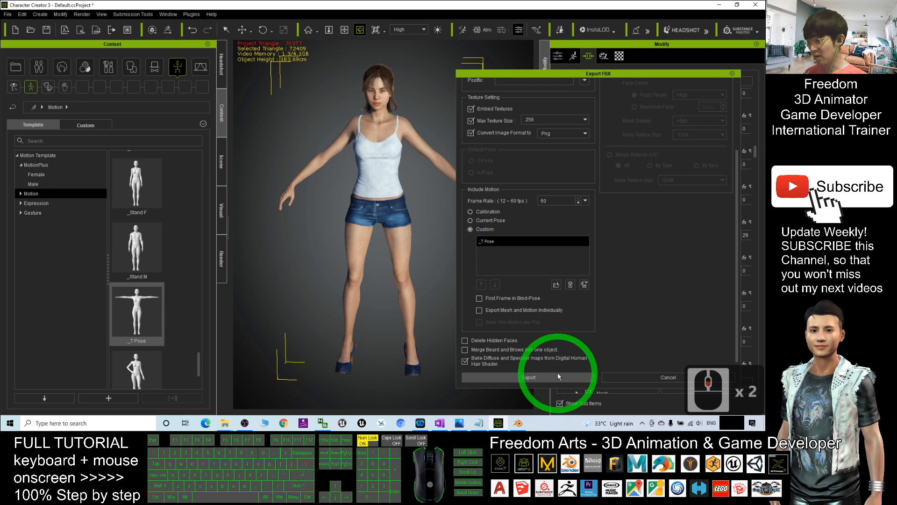
- Save the FBX export to the Desktop under the name 'cc3 girl'
click(528, 376)
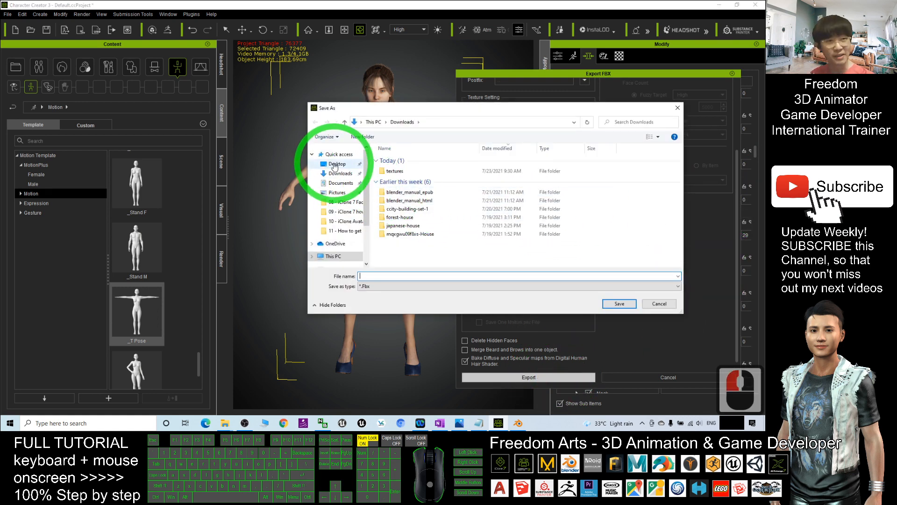
click(337, 163)
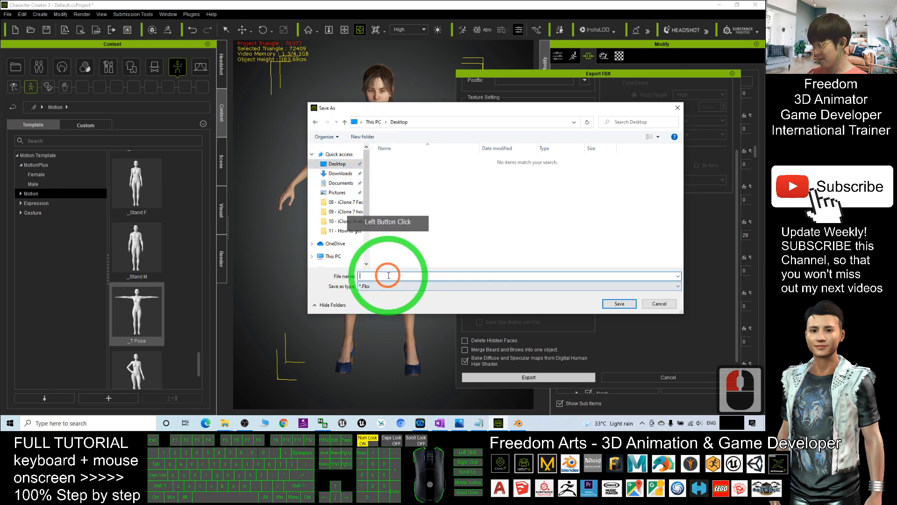
text(cc3 gi)
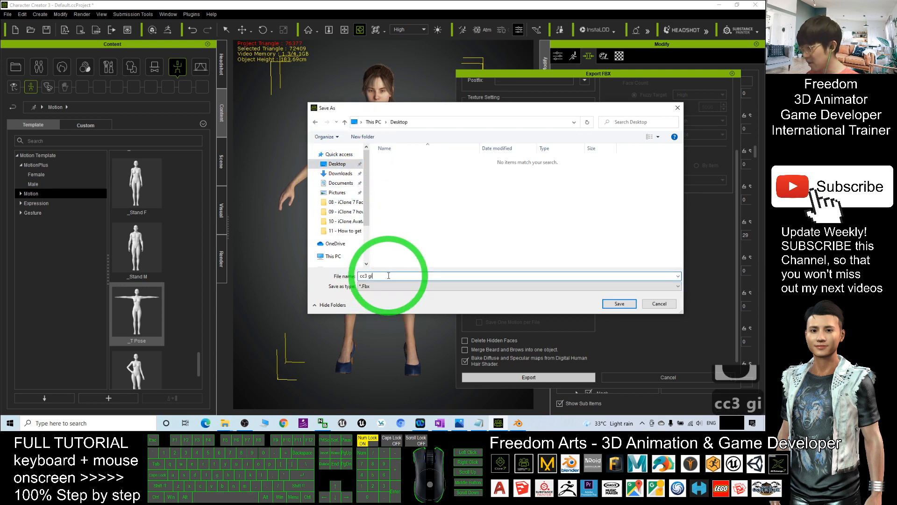
text(rl)
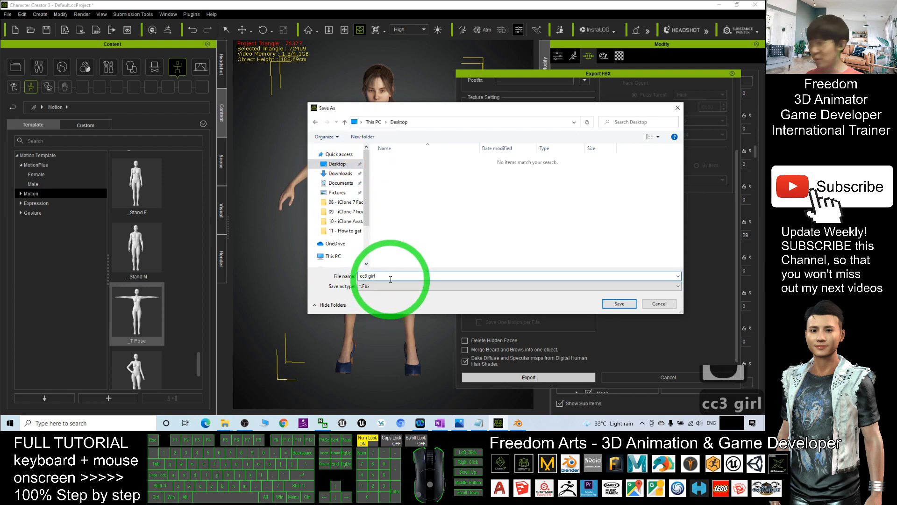
click(619, 303)
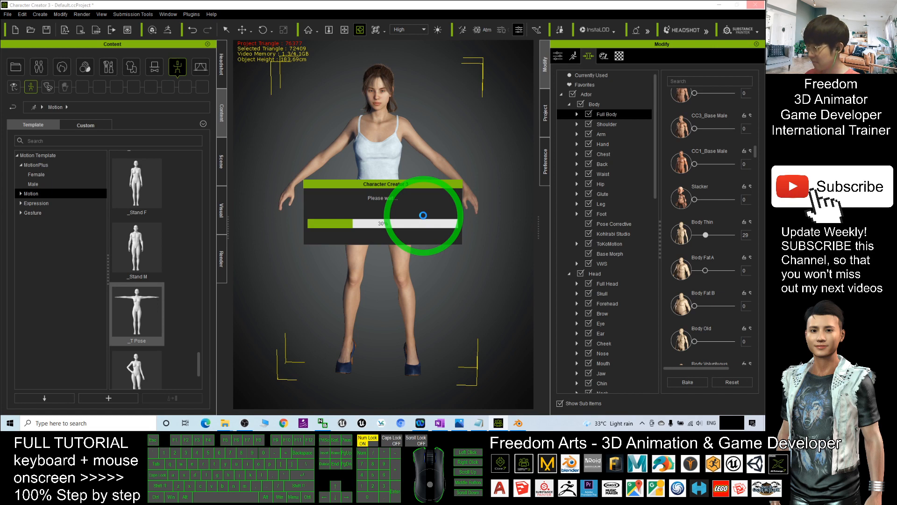
mouse_move(522, 377)
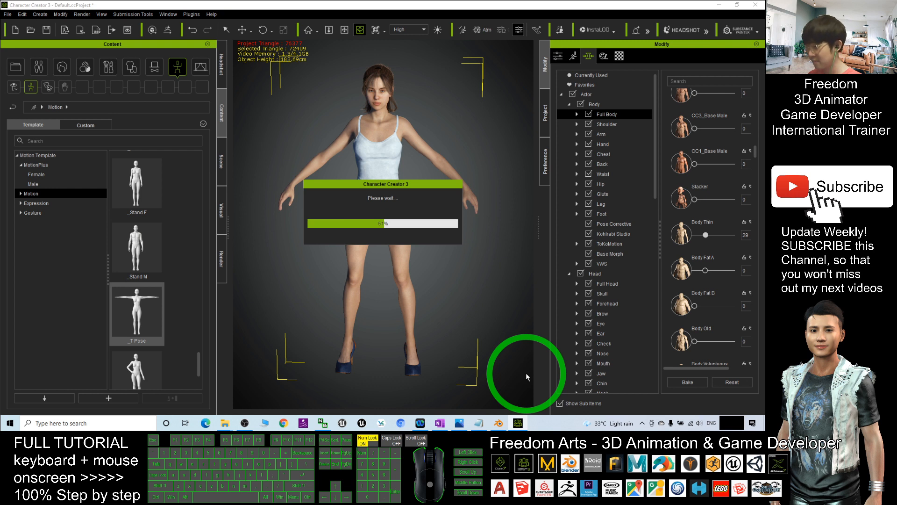
mouse_move(548, 361)
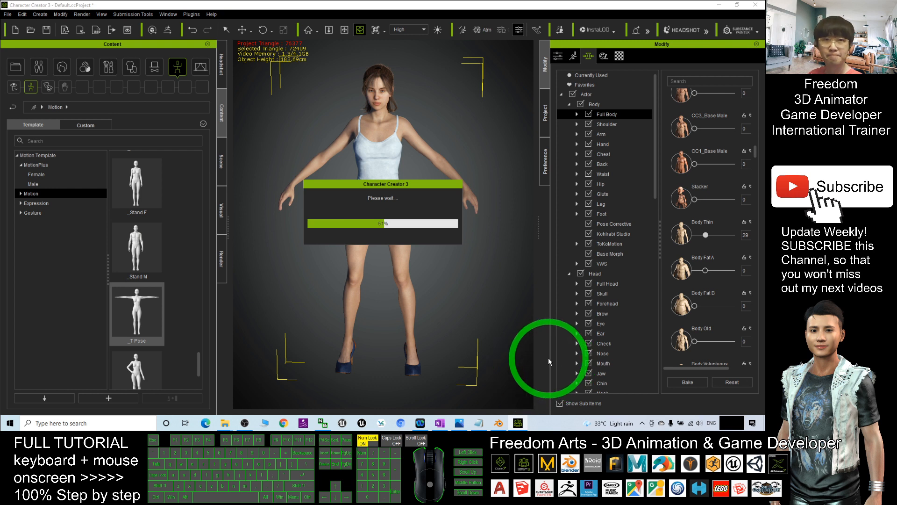
mouse_move(553, 372)
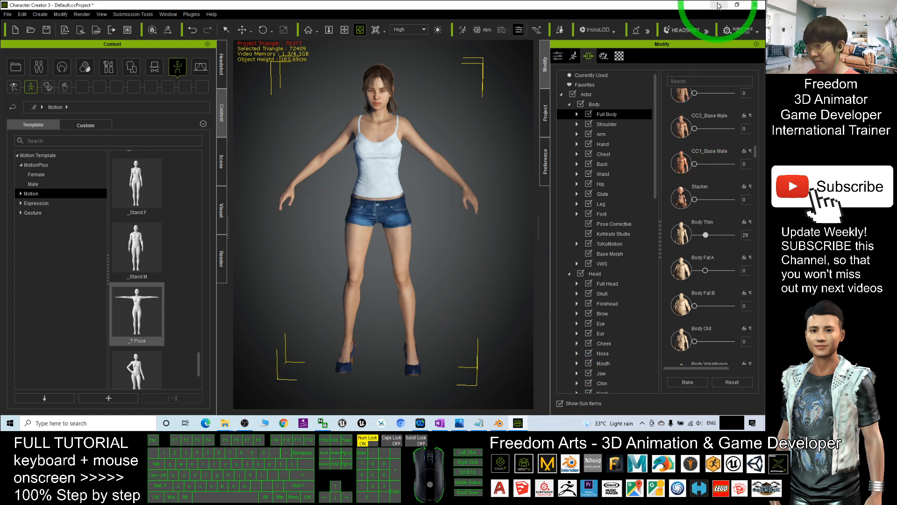
- Minimize Character Creator 3 and copy the cc3_blender_tools GitHub link from the notes
click(738, 6)
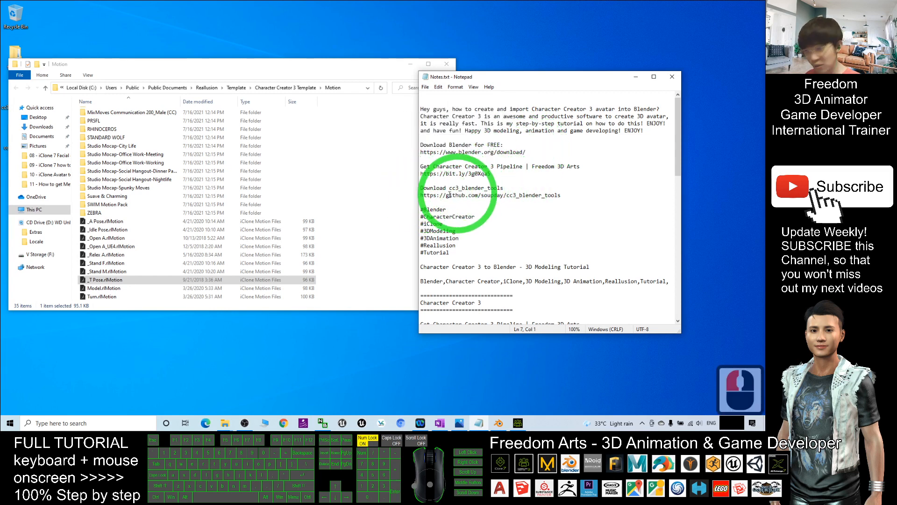
click(450, 195)
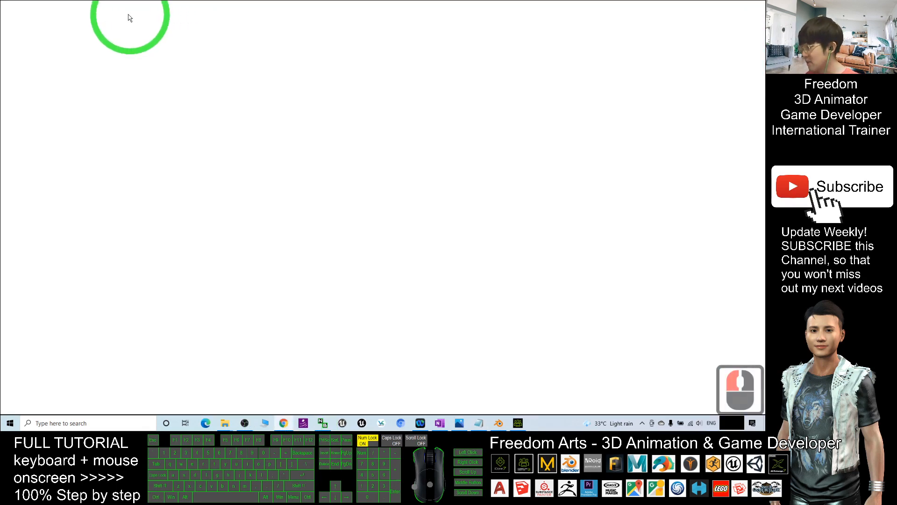
- Load the cc3_blender_tools repository page and show its Code download options
key(ctrl+v)
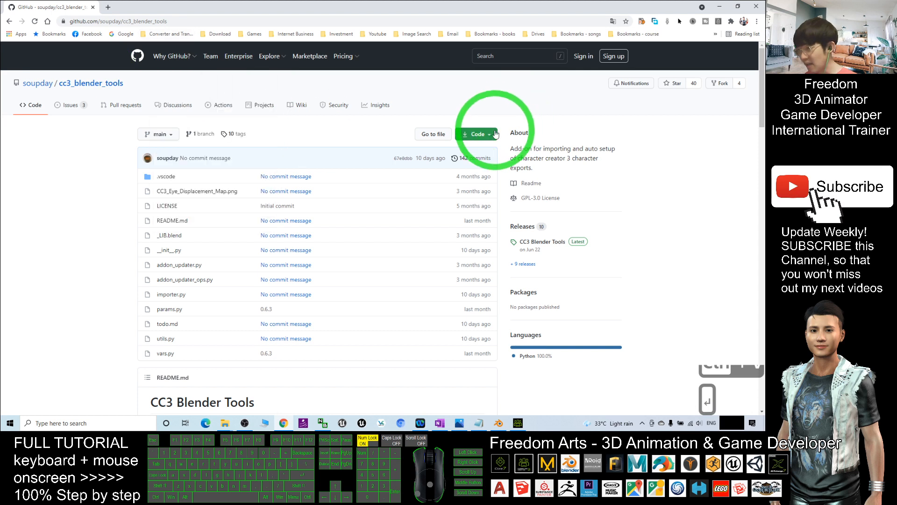
click(476, 134)
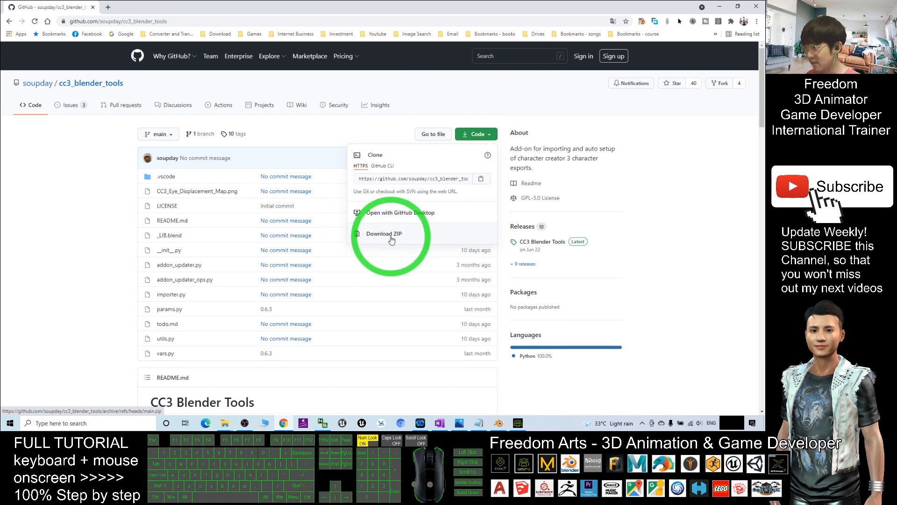
mouse_move(334, 30)
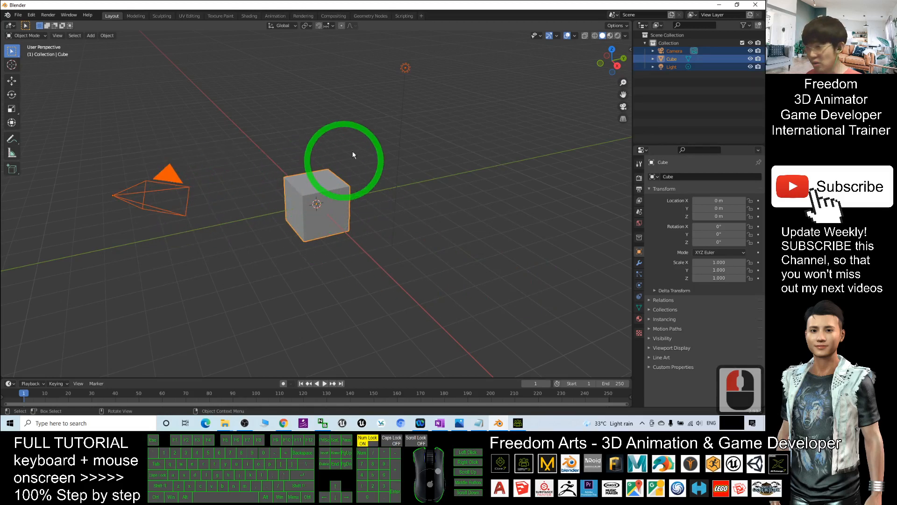
- Delete the default camera, cube and light to leave an empty scene
key(Delete)
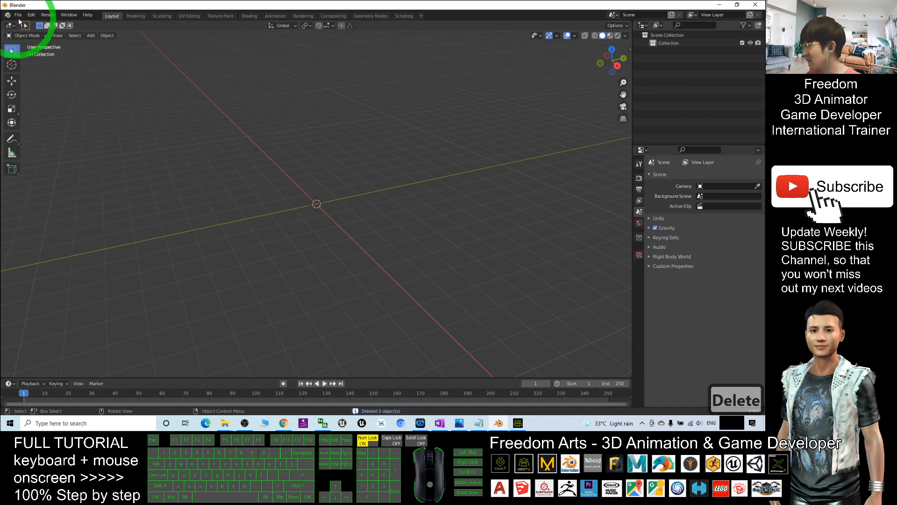
click(31, 15)
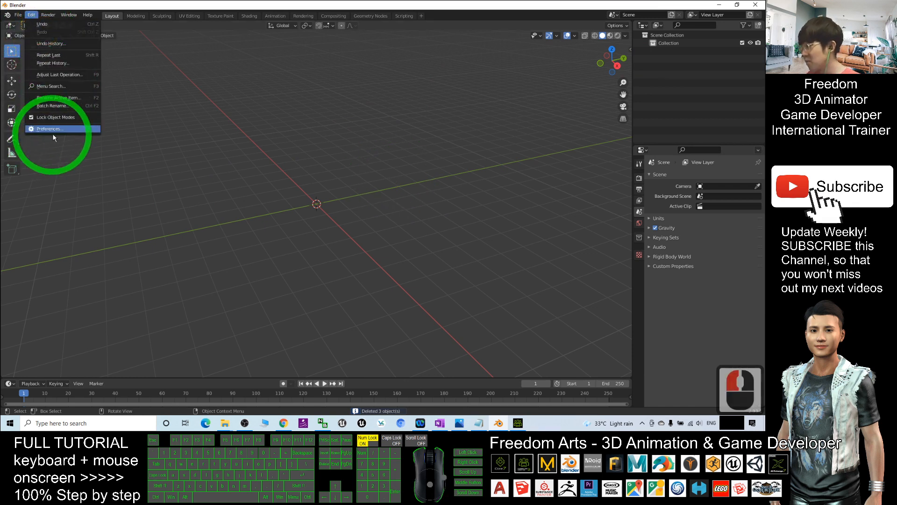
- Install the cc3_blender_tools zip add-on from the Desktop in Preferences
click(50, 128)
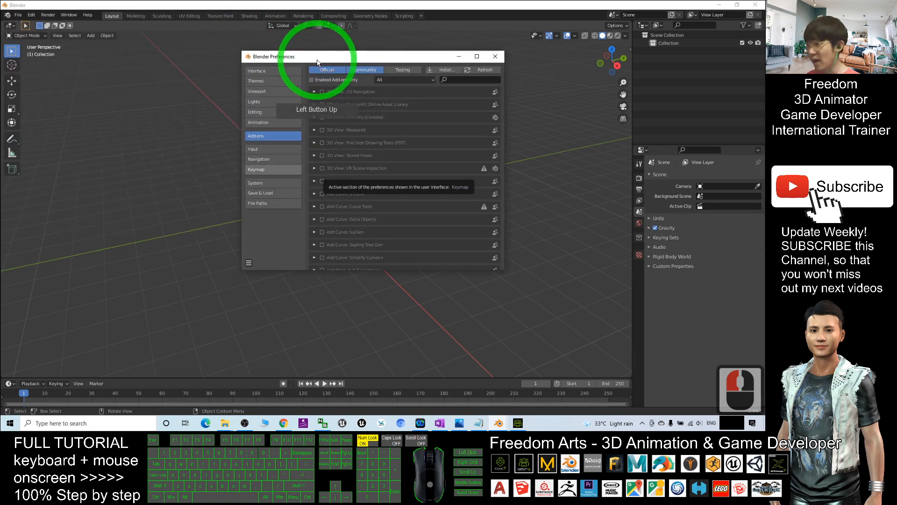
click(443, 69)
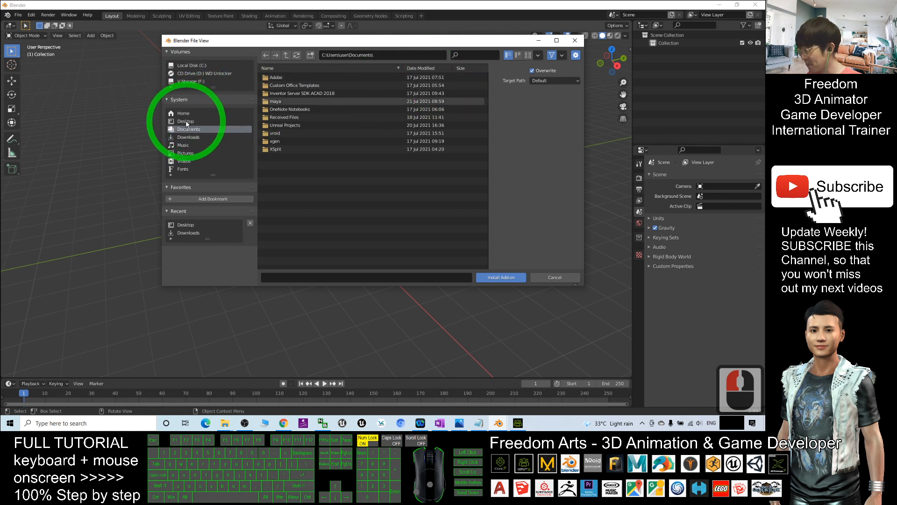
click(185, 121)
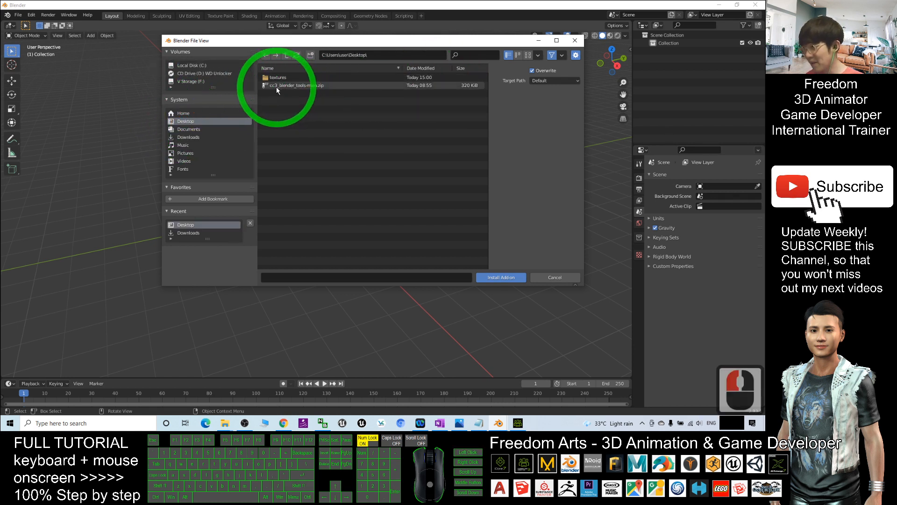
click(499, 277)
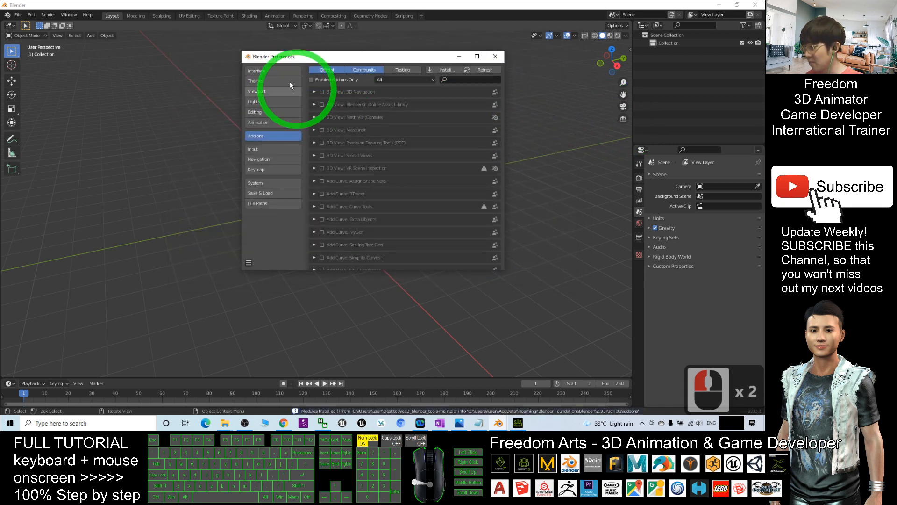
mouse_move(472, 146)
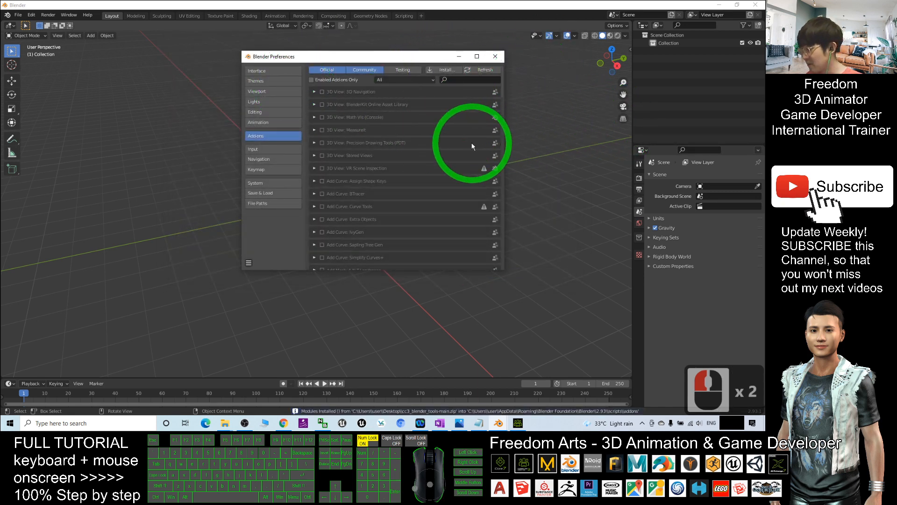
- Search add-ons for 'cc3', enable Characters: CC3 Tools, and close Preferences
click(468, 80)
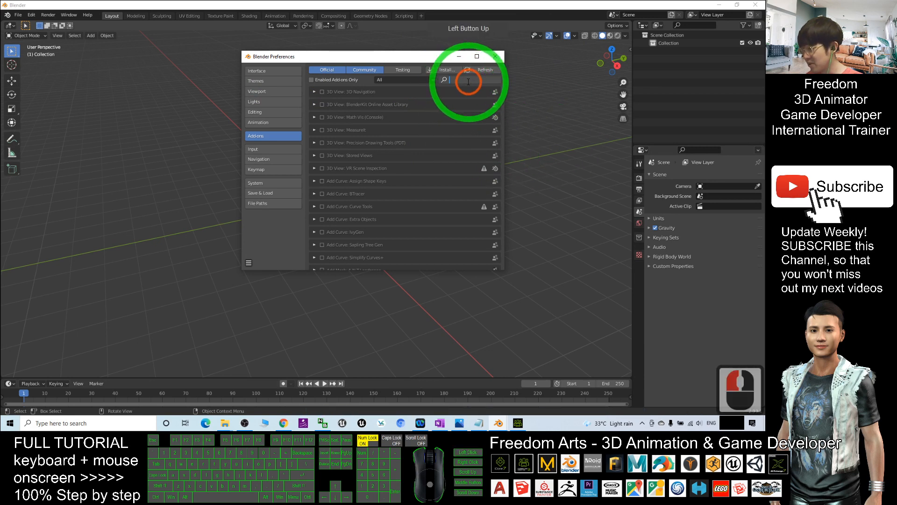
text(blender)
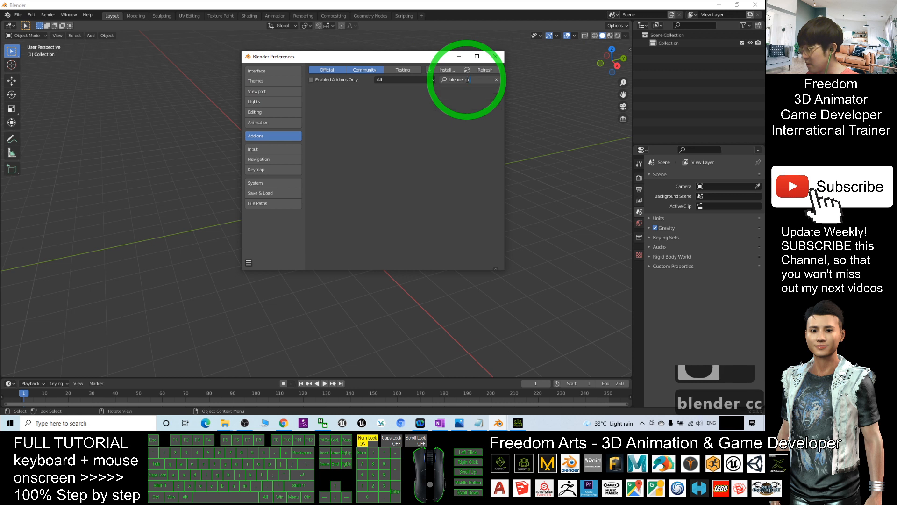
text(cc3)
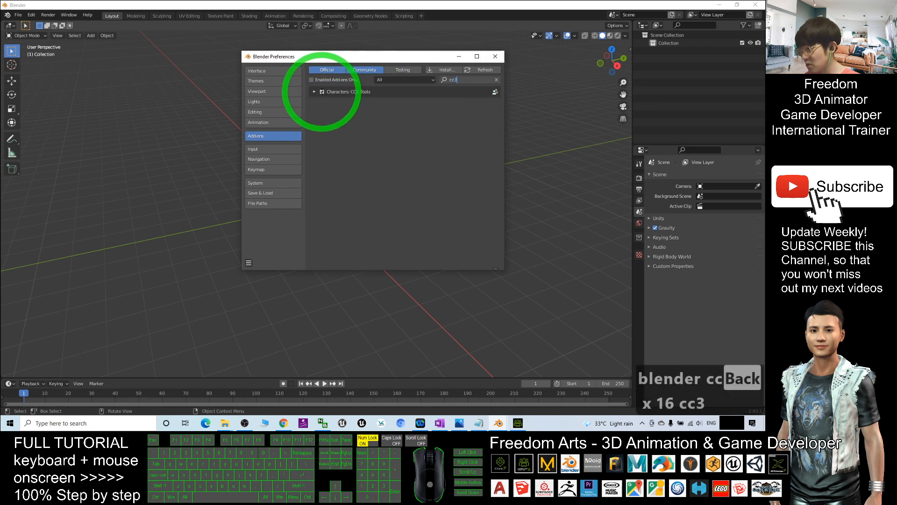
click(322, 92)
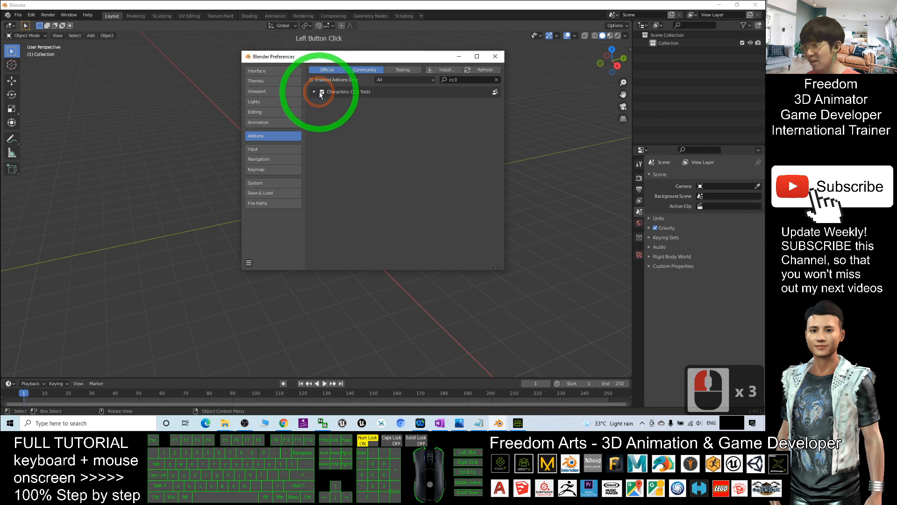
mouse_move(495, 56)
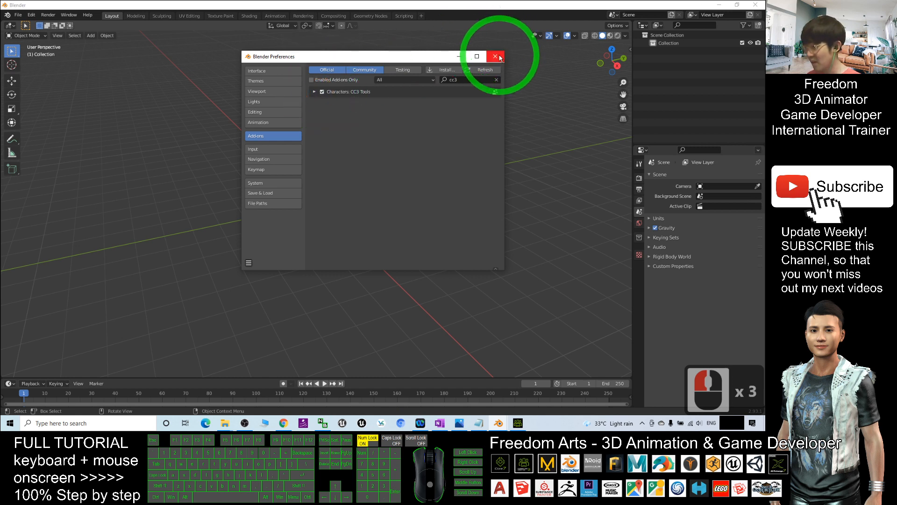
click(495, 56)
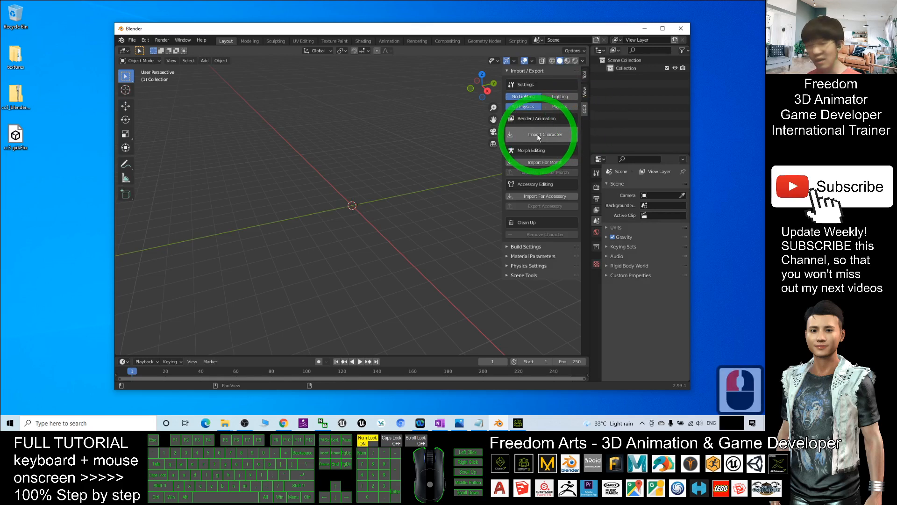
mouse_move(537, 134)
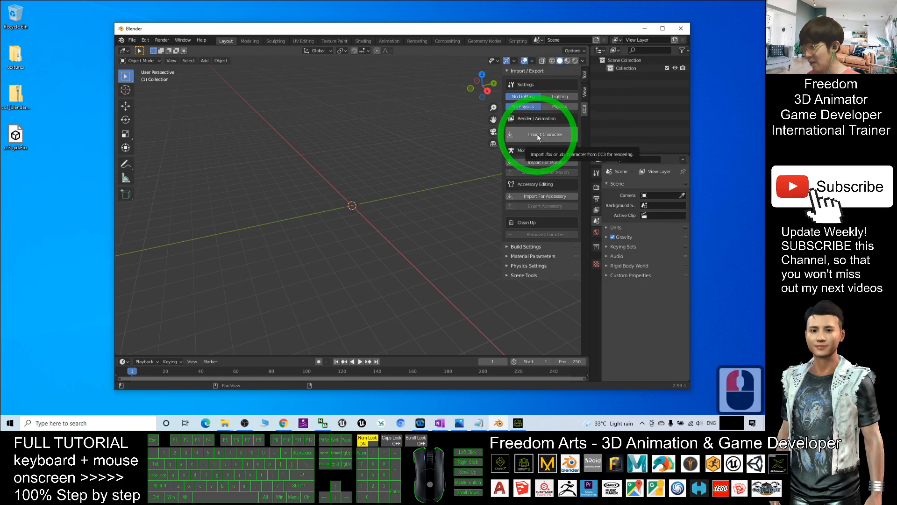
- Import the exported cc3 girl FBX file via CC3 Tools' Import Character
click(537, 134)
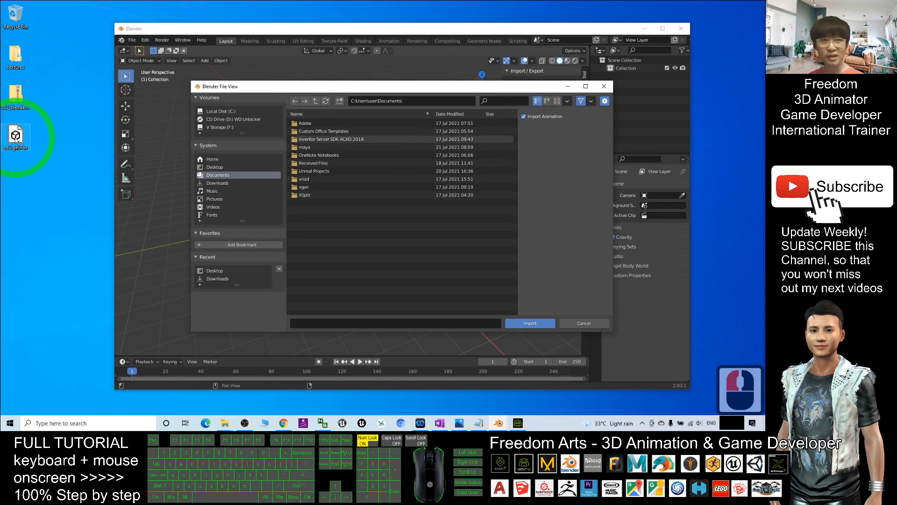
click(215, 166)
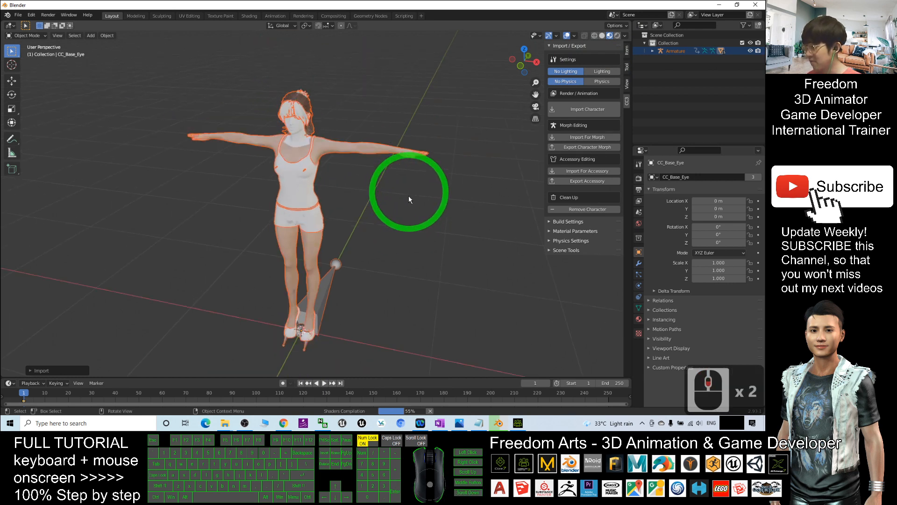
mouse_move(420, 246)
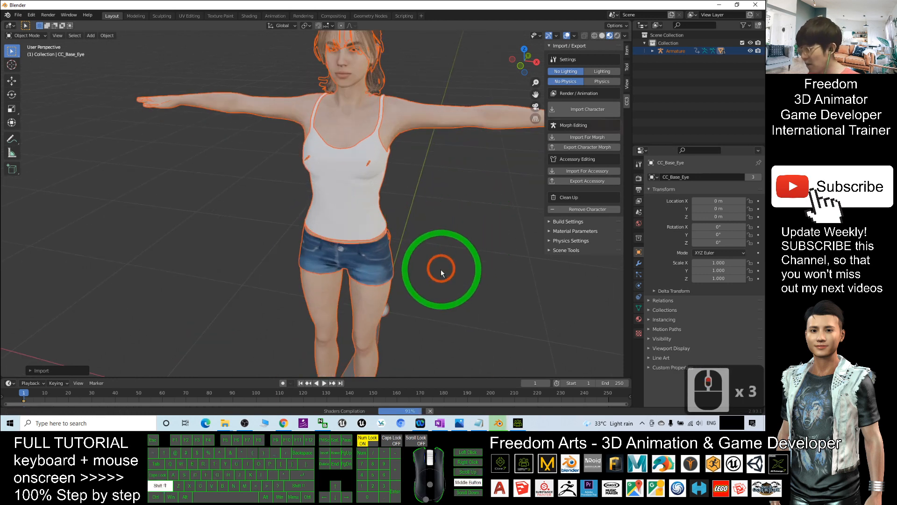
- Select the textured girl's body mesh, then select her armature object
click(435, 270)
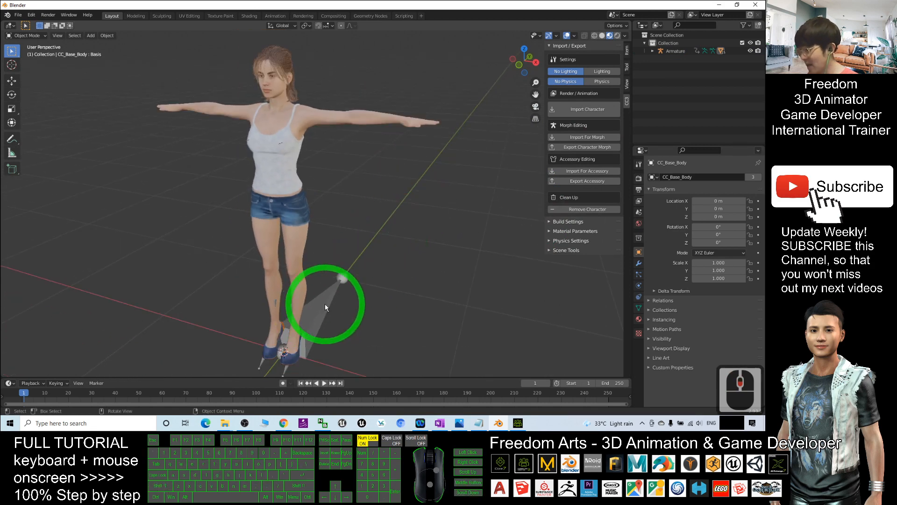
click(675, 51)
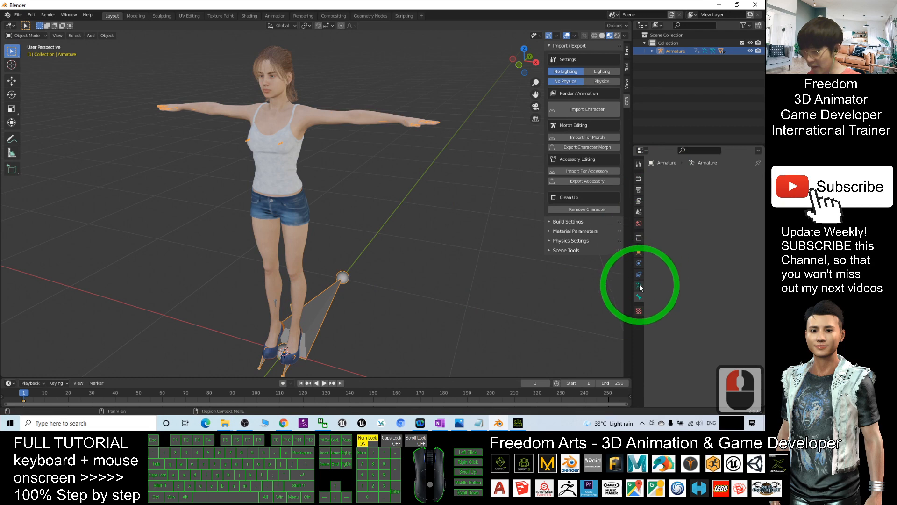
- Turn on the armature's In Front display to inspect the bones, then turn it off
click(638, 288)
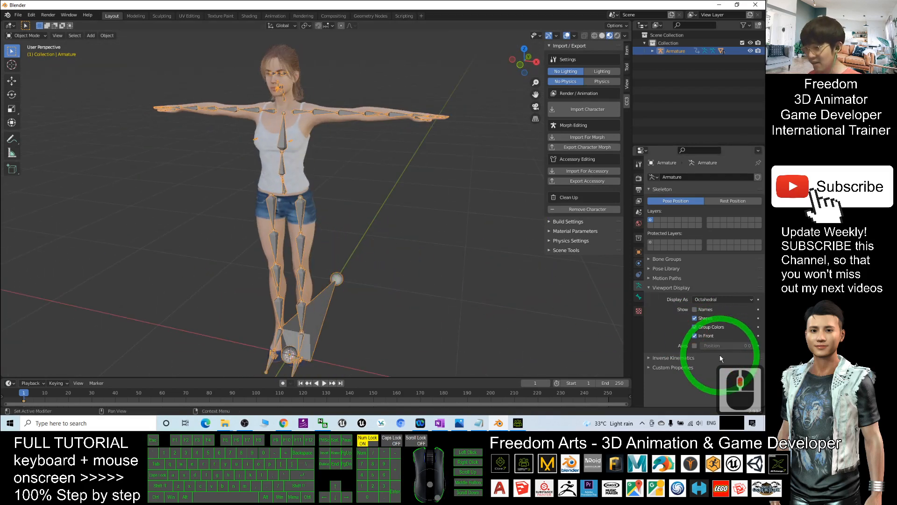
click(370, 175)
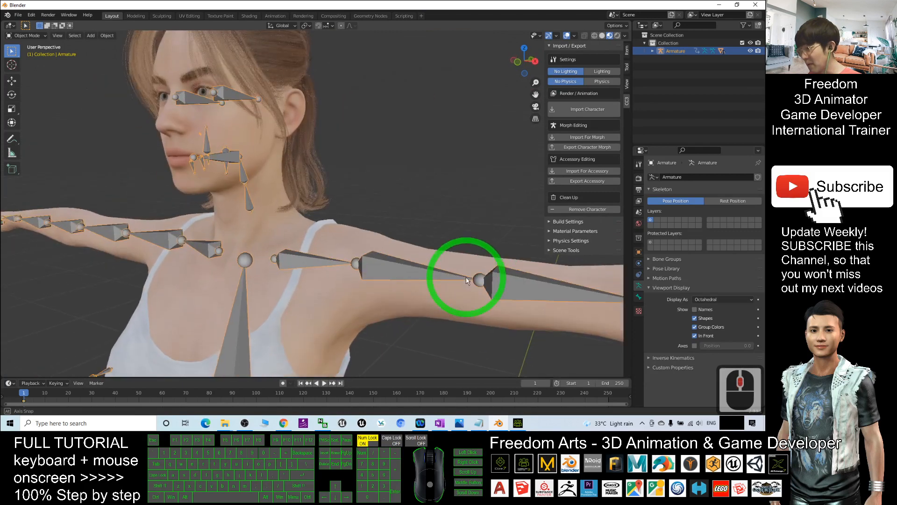
scroll(down, 3)
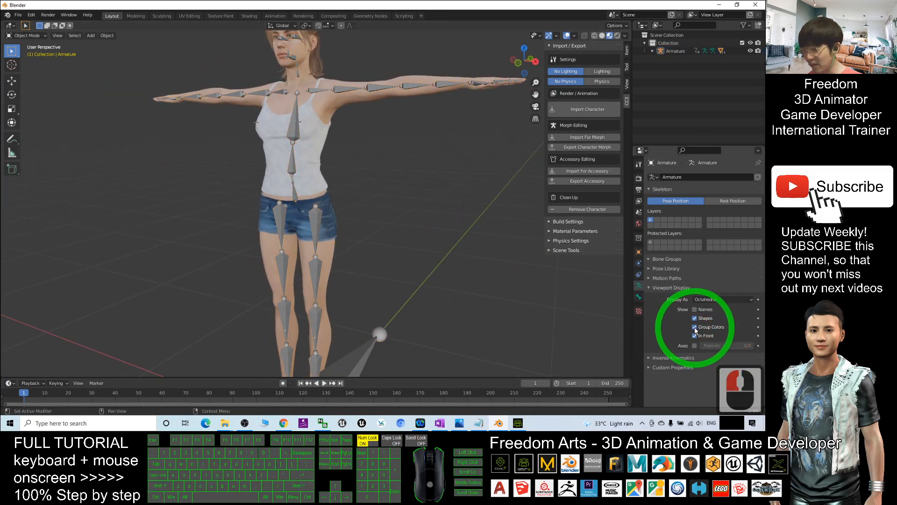
click(265, 191)
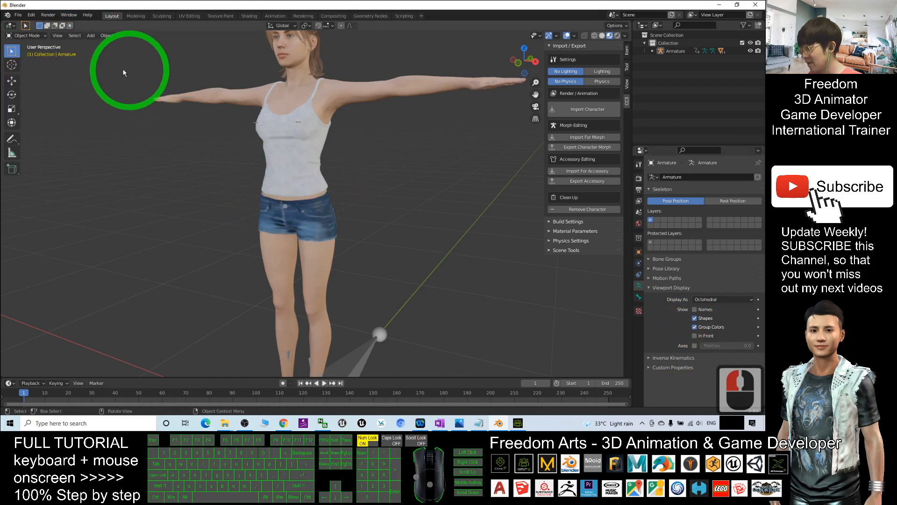
click(324, 160)
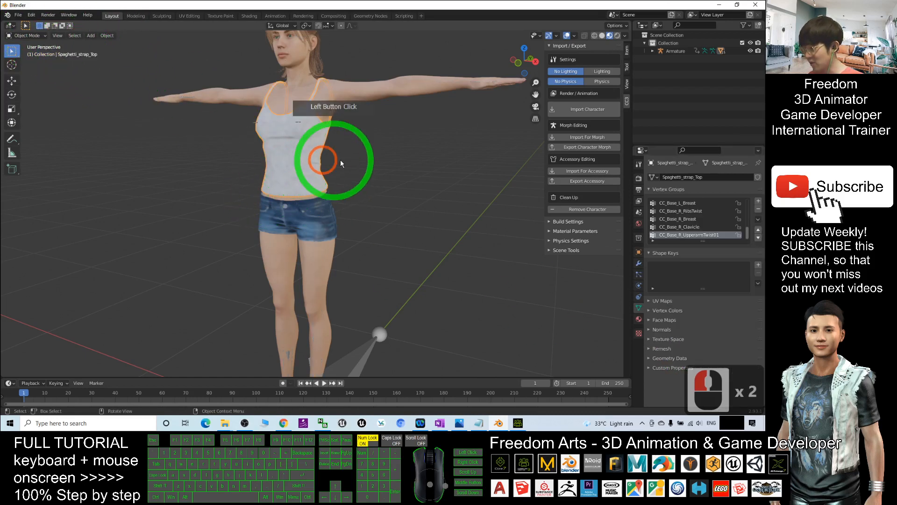
key(Delete)
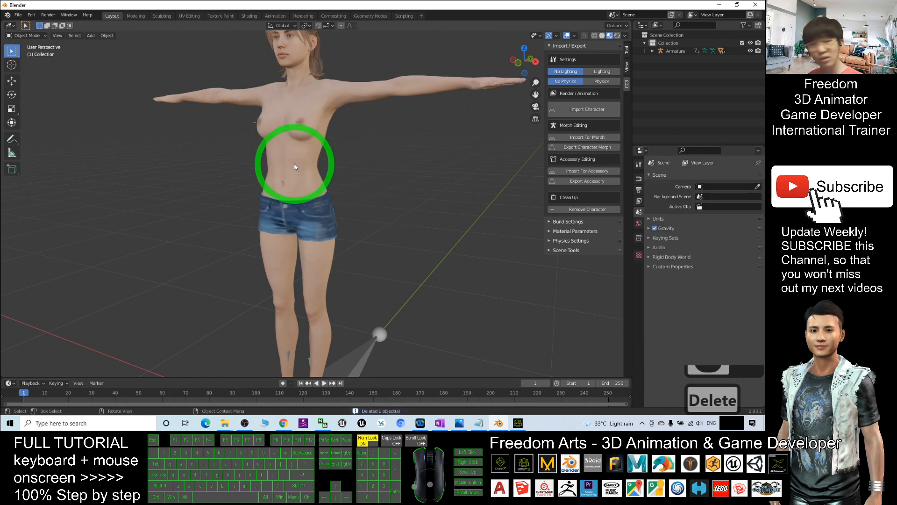
key(ctrl+z)
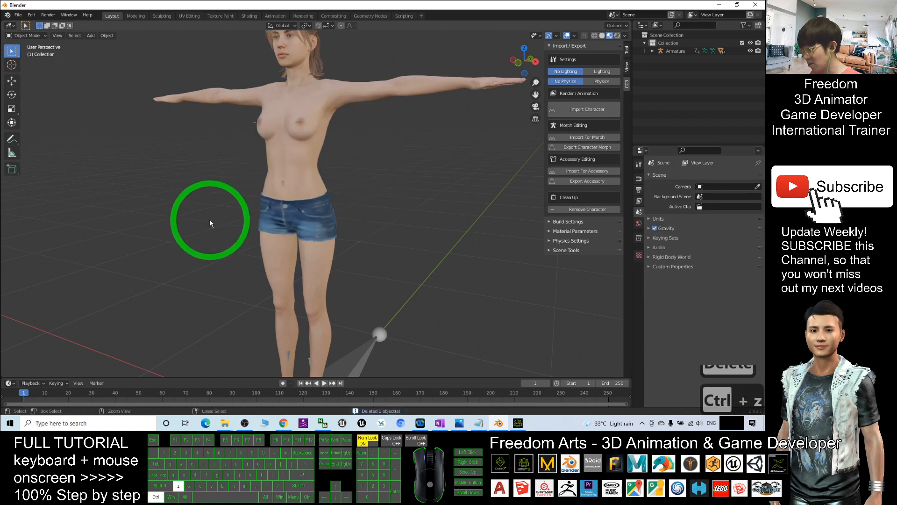
click(322, 220)
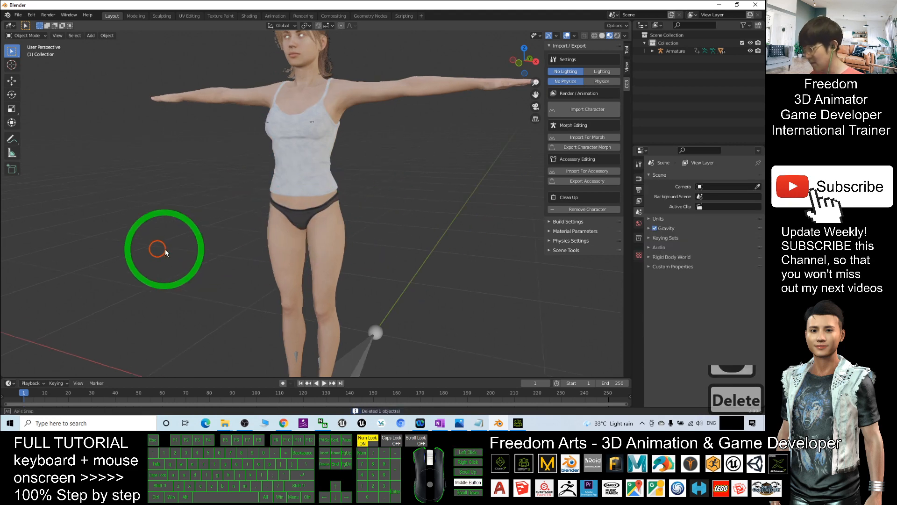
click(269, 226)
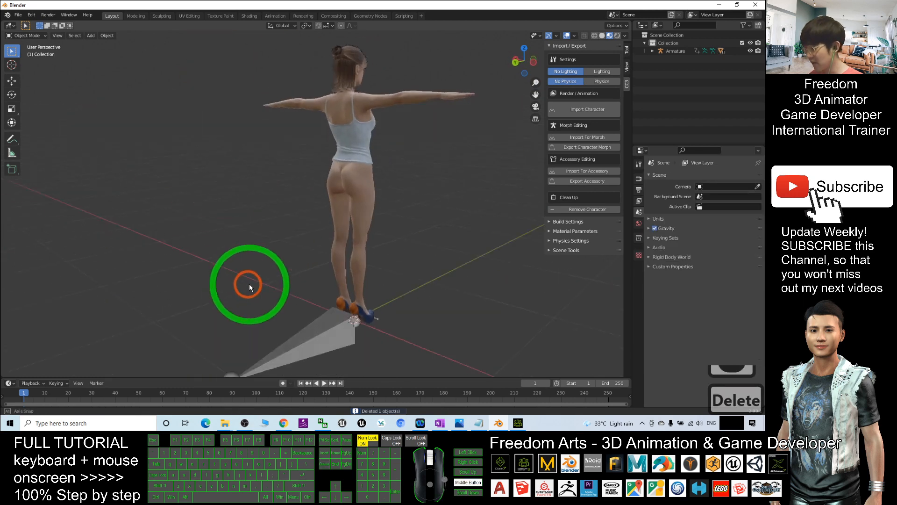
key(ctrl+z)
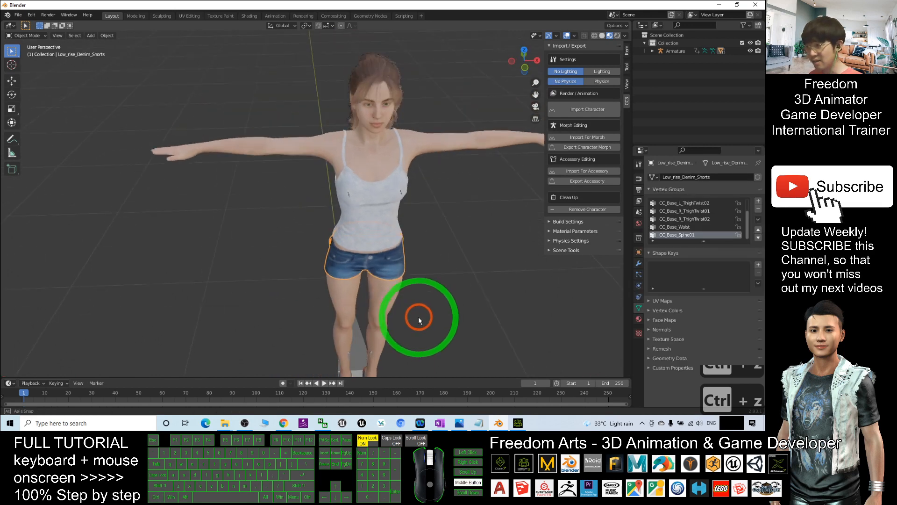
click(419, 320)
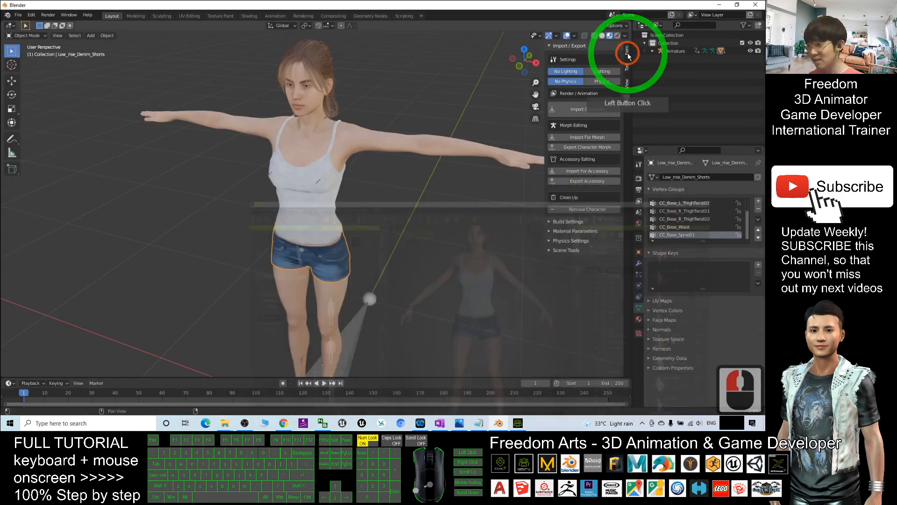
click(458, 257)
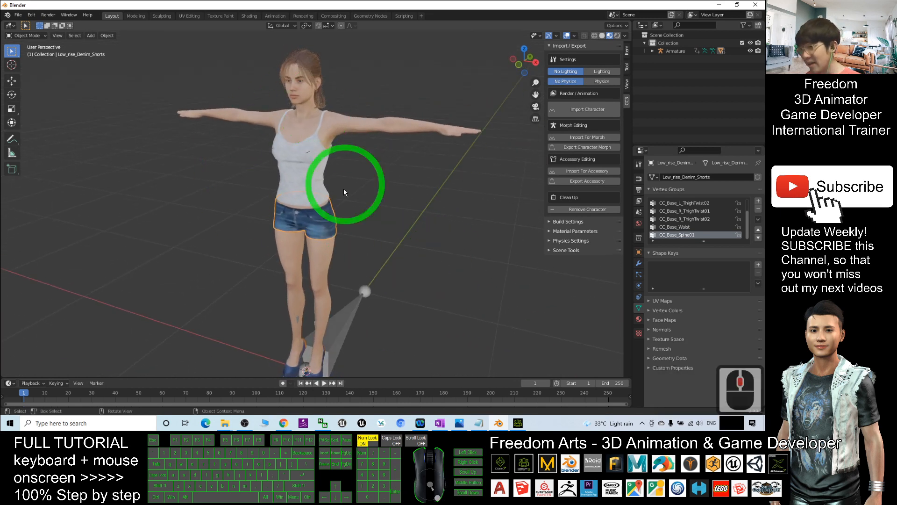
- Show the Character Creator To Blender 2.93 cover.jpg in Windows Photos
scroll(down, 3)
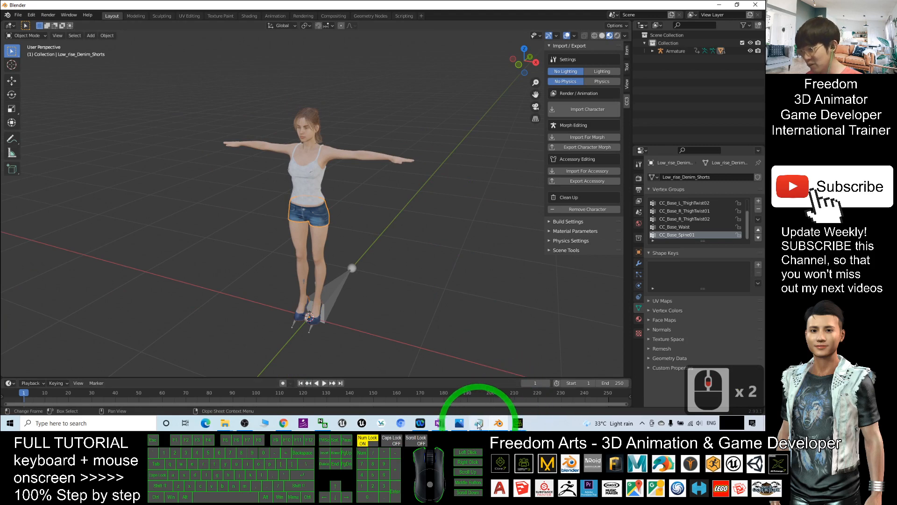
click(478, 423)
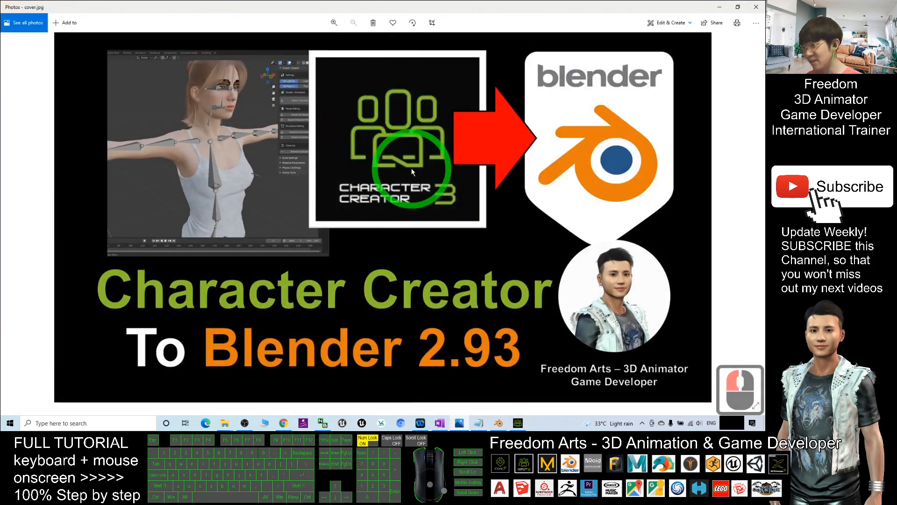
mouse_move(261, 194)
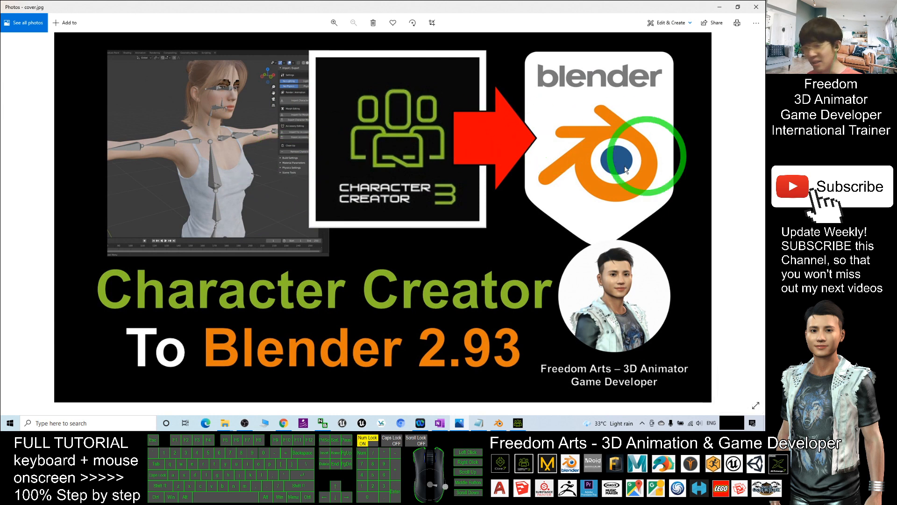
mouse_move(564, 140)
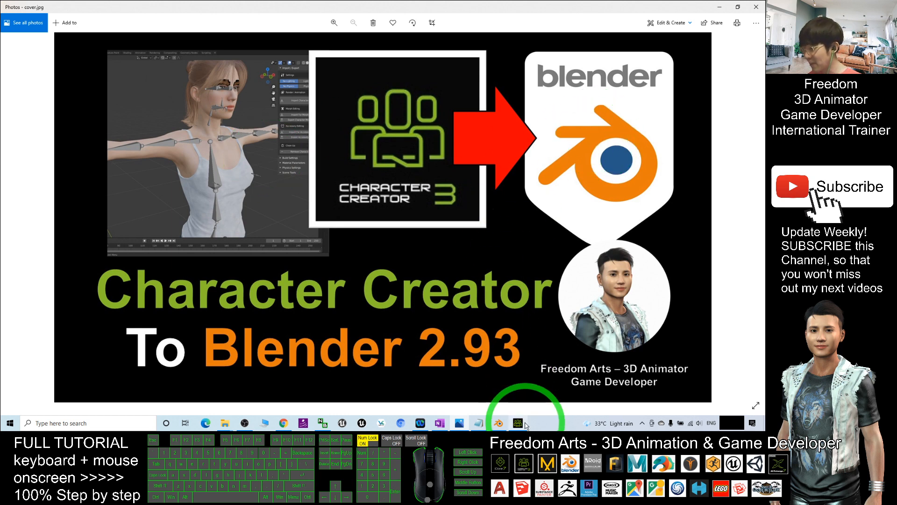
- Switch briefly to Blender's dressed character, then back to the Photos cover image
click(498, 423)
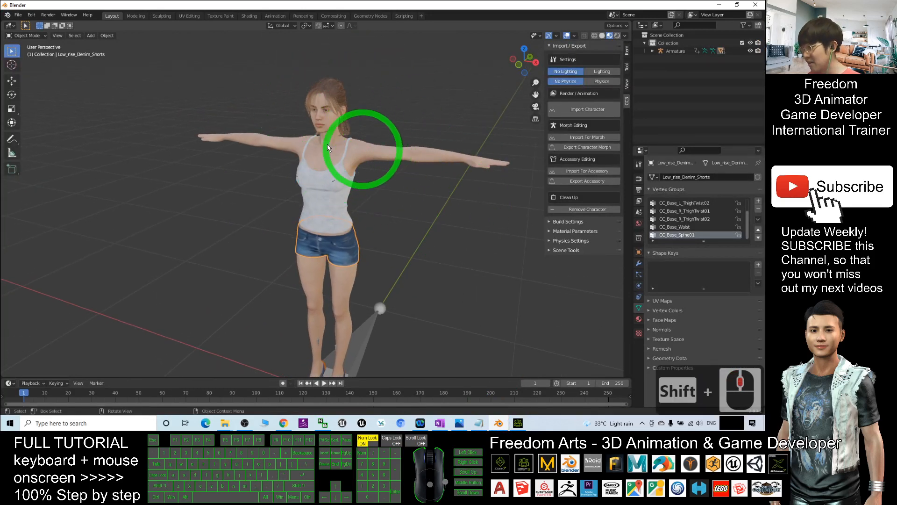
mouse_move(484, 113)
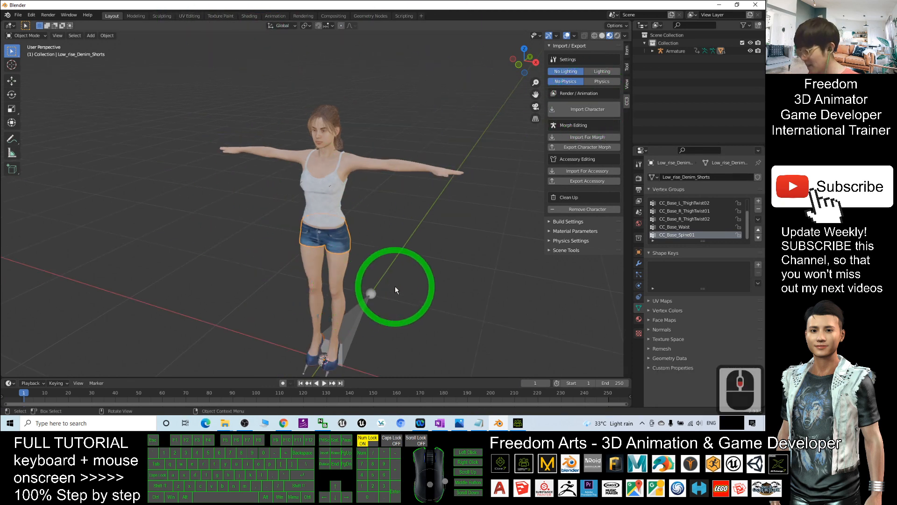
click(458, 423)
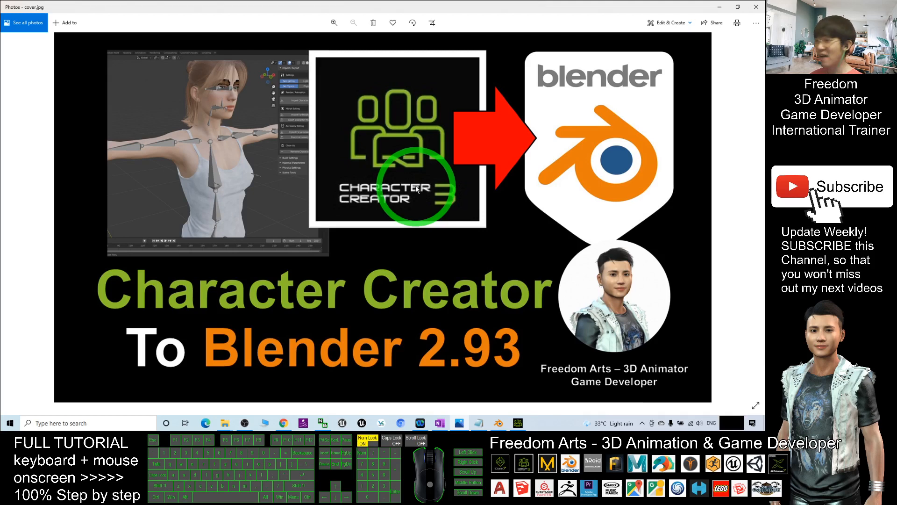
mouse_move(469, 202)
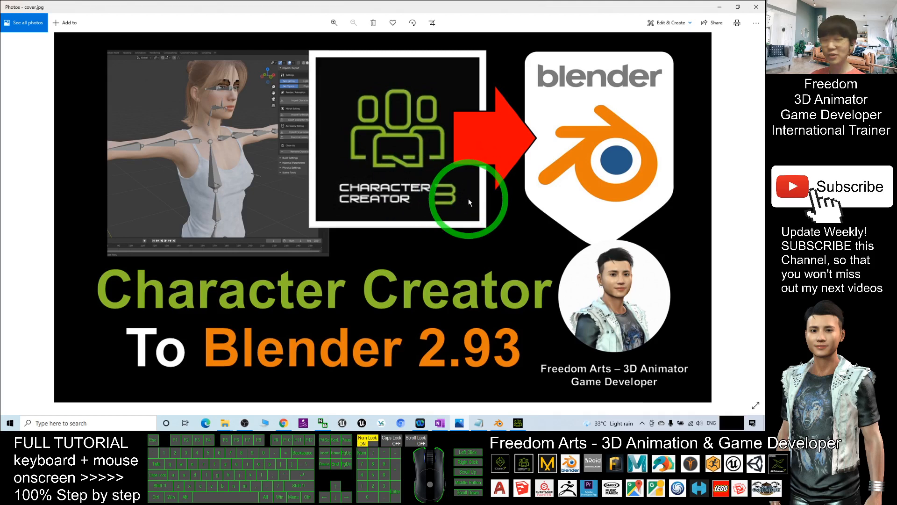